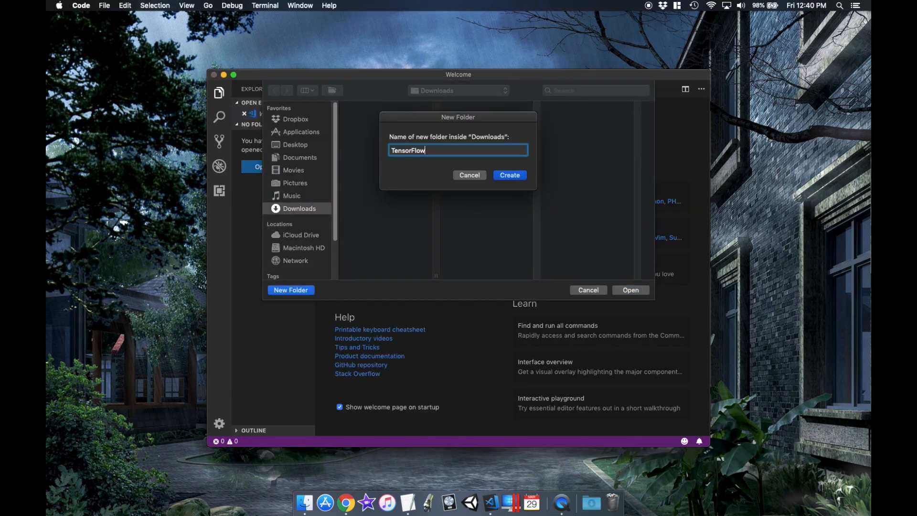
Step: Create a TensorFlowJS folder in Downloads and open it as the workspace
click(508, 175)
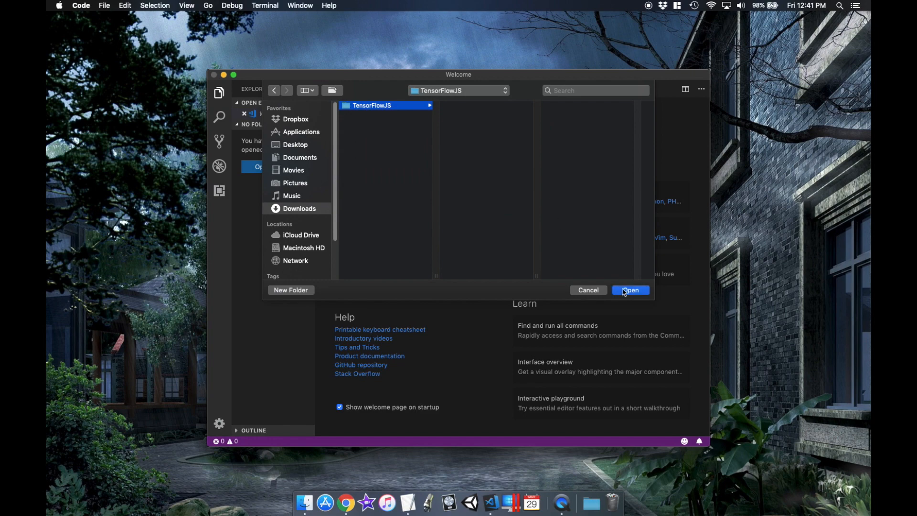
click(630, 290)
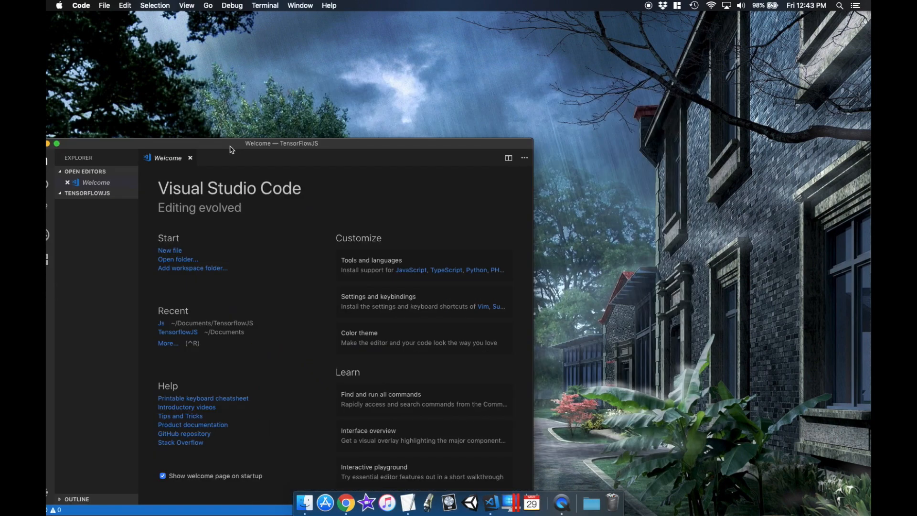
Step: Search 'node js', reach TensorFlow.js Node.js Setup, and select the tfjs-node install command
click(347, 501)
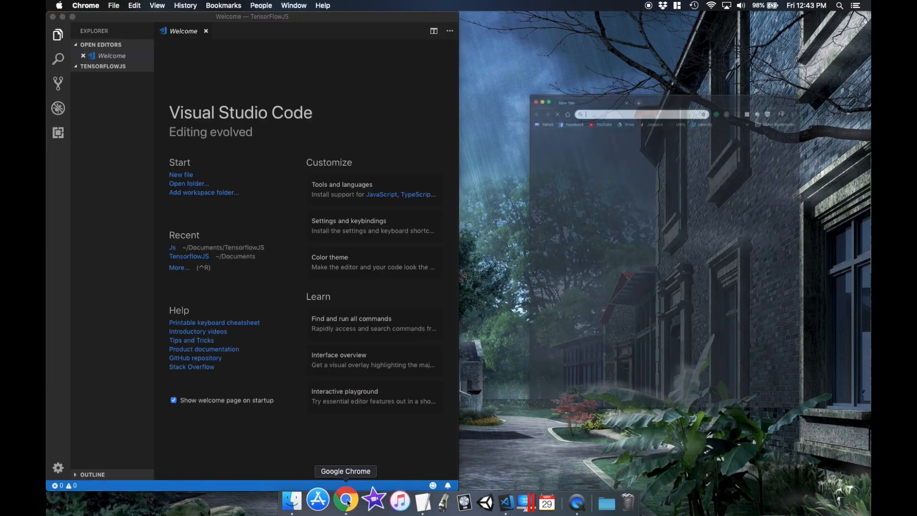
text(node js)
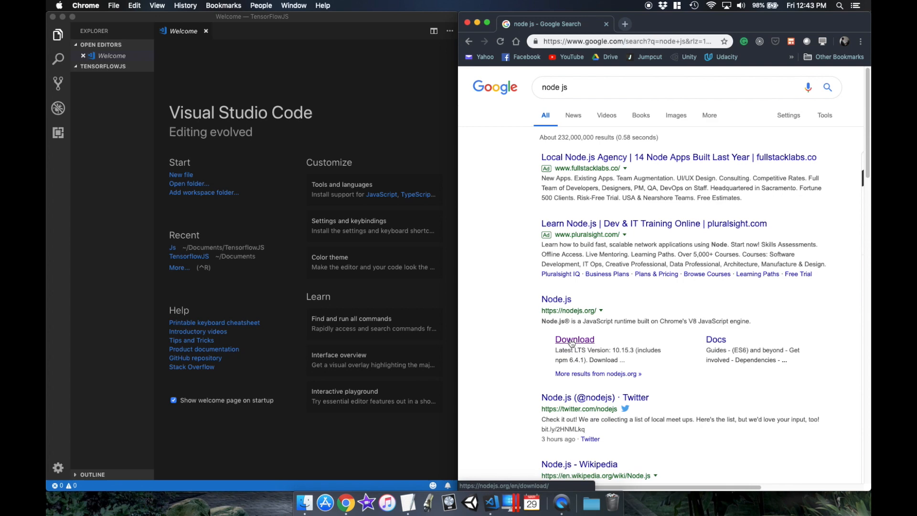
click(574, 339)
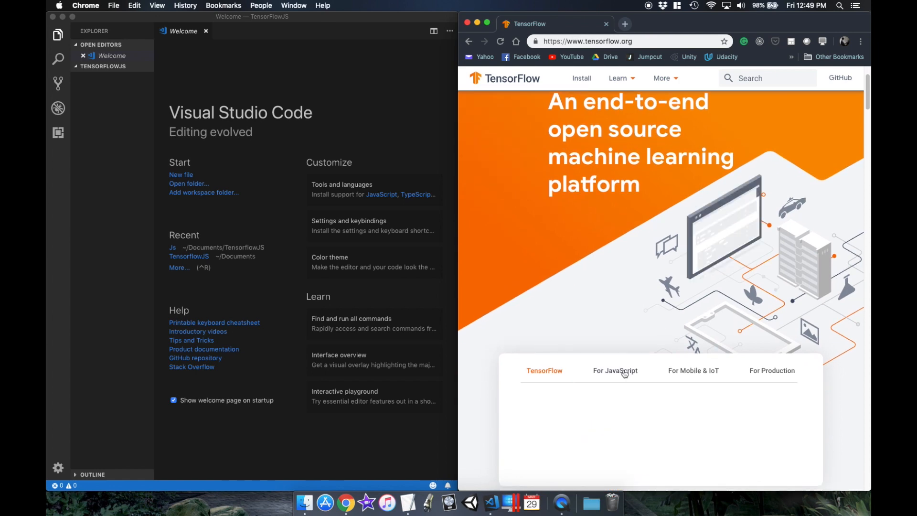
click(615, 370)
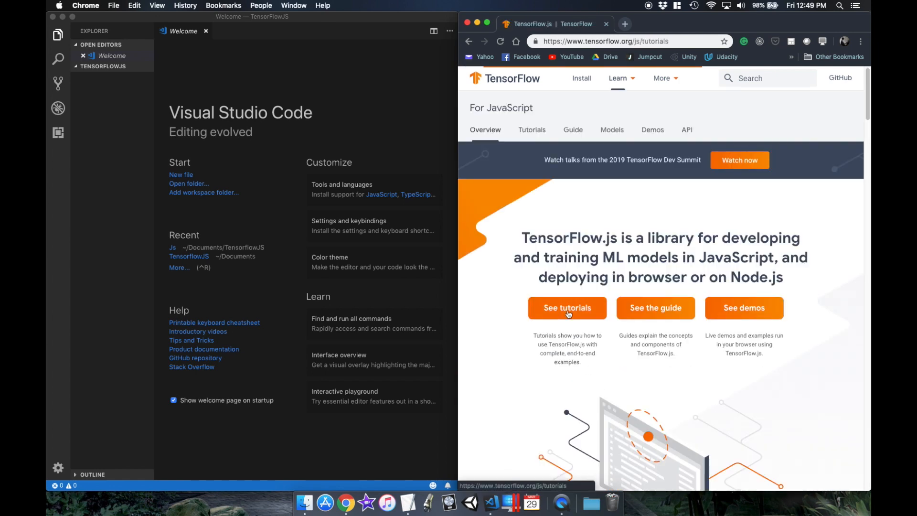
click(565, 308)
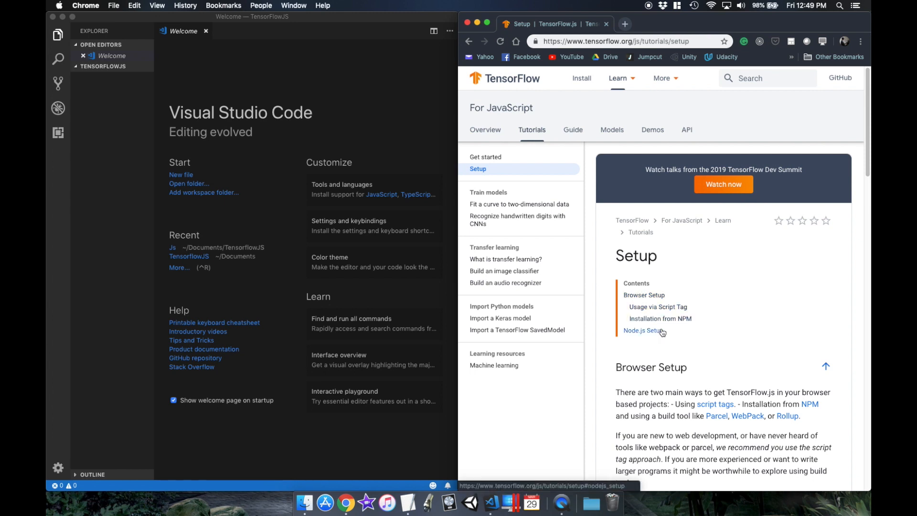
click(644, 331)
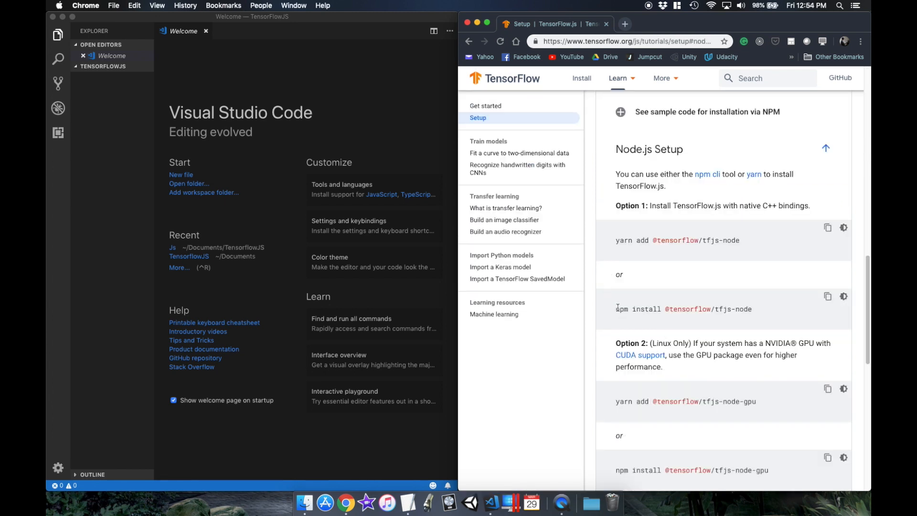
triple_click(683, 309)
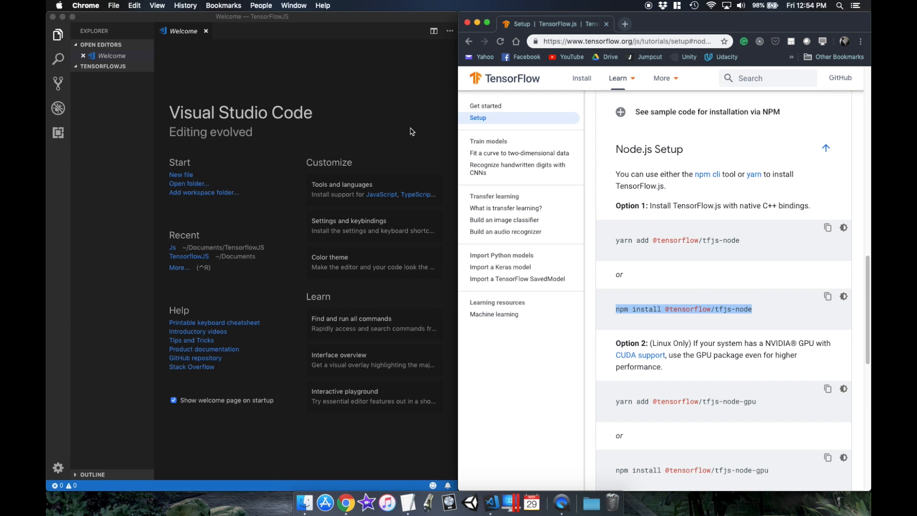
click(264, 5)
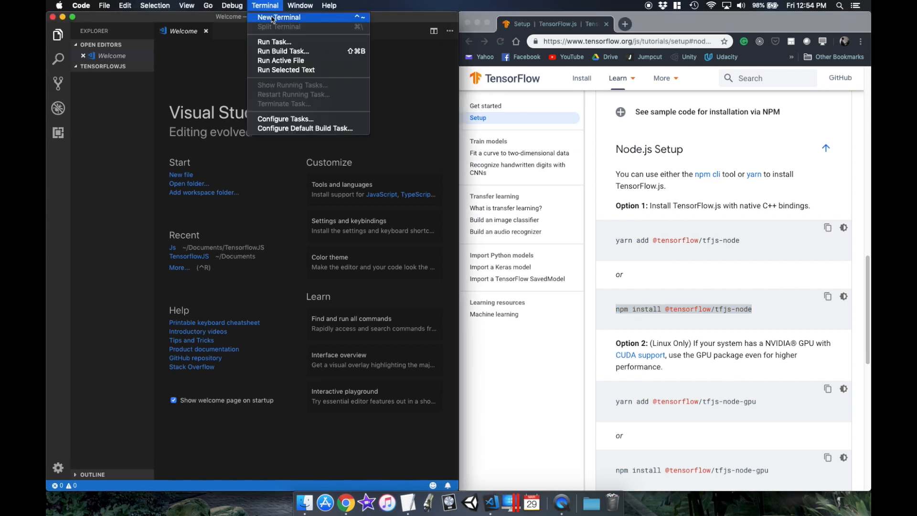
click(278, 17)
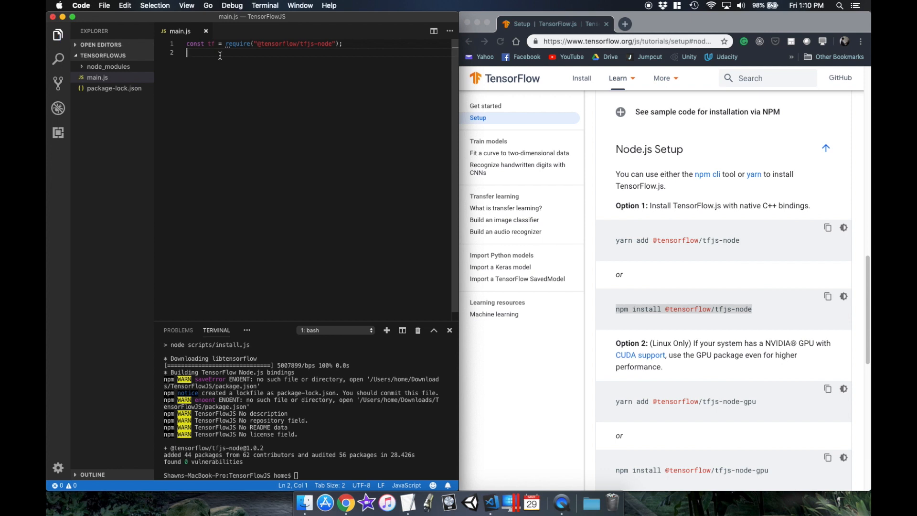
mouse_move(500, 92)
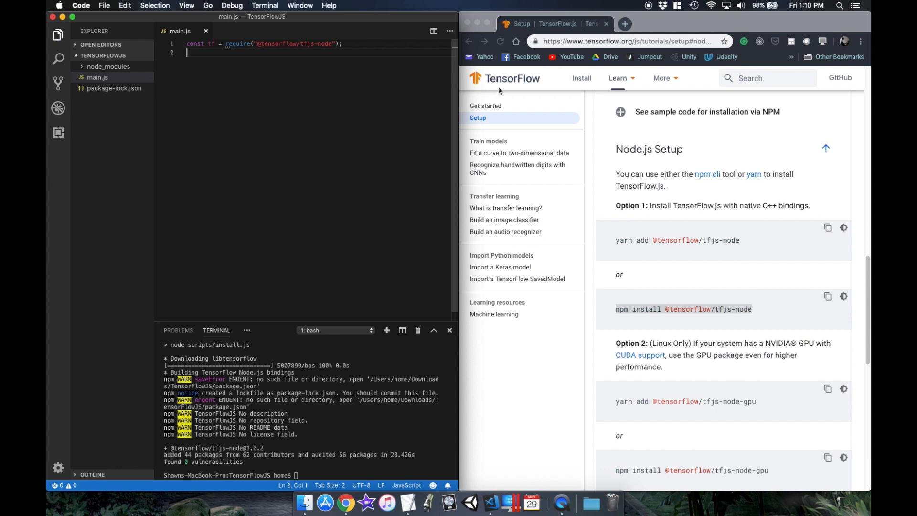
click(468, 41)
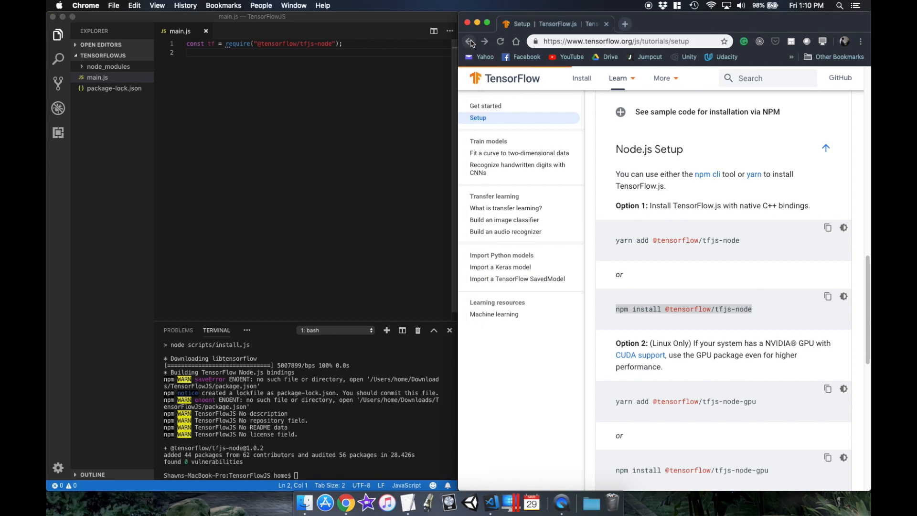
Step: Go back to the TensorFlow.js API reference and show tf.tensor under Tensors > Creation
click(470, 41)
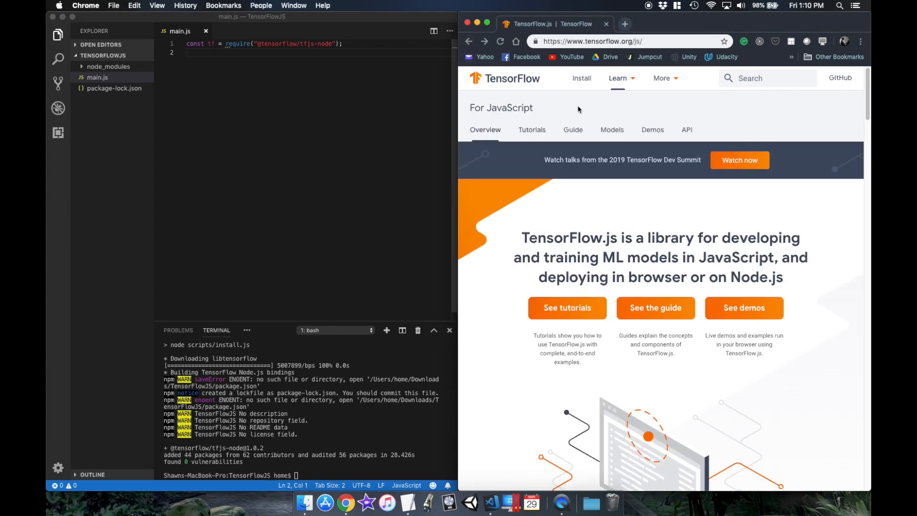
click(686, 129)
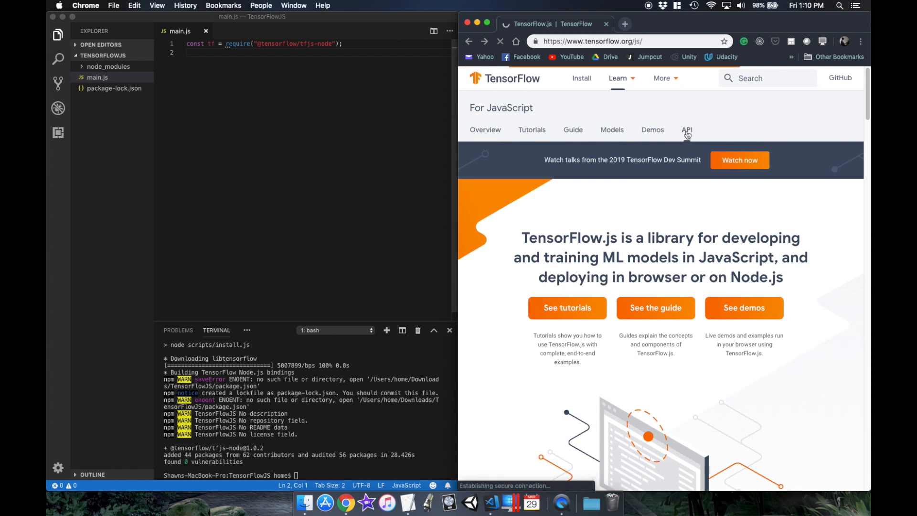
click(687, 130)
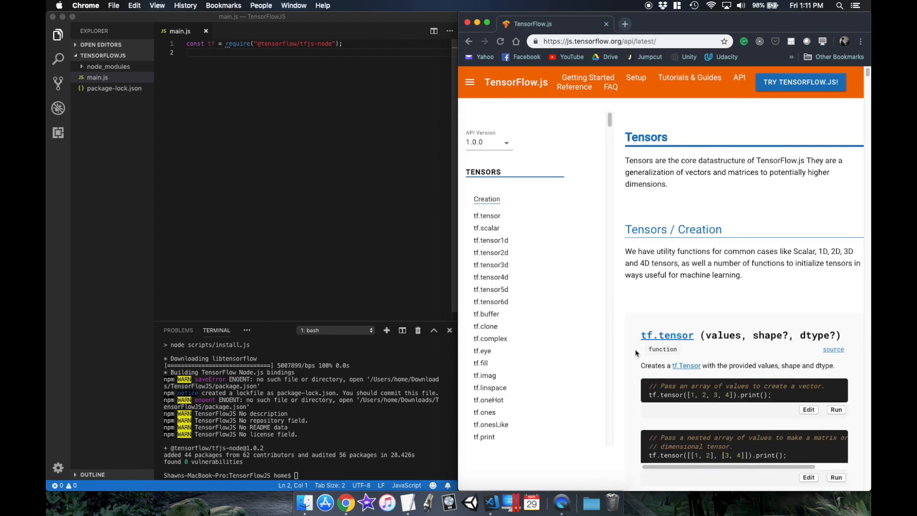
mouse_move(755, 304)
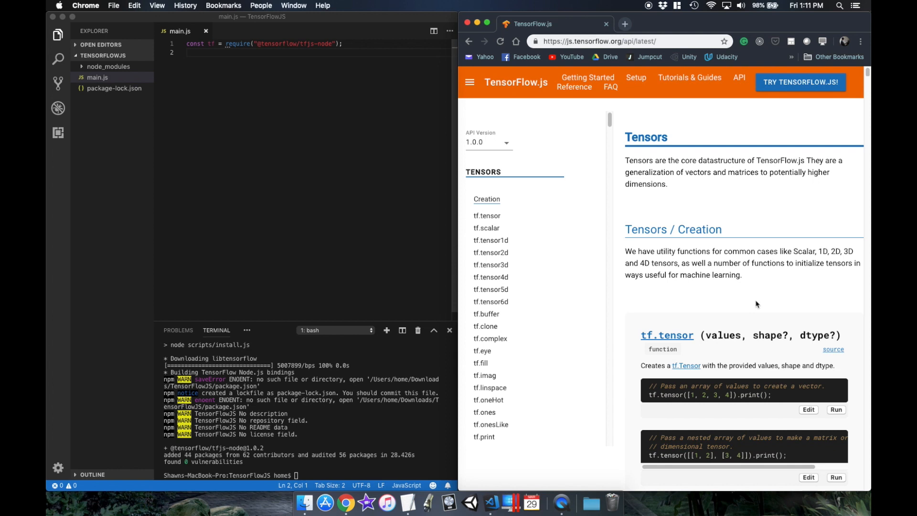
mouse_move(533, 324)
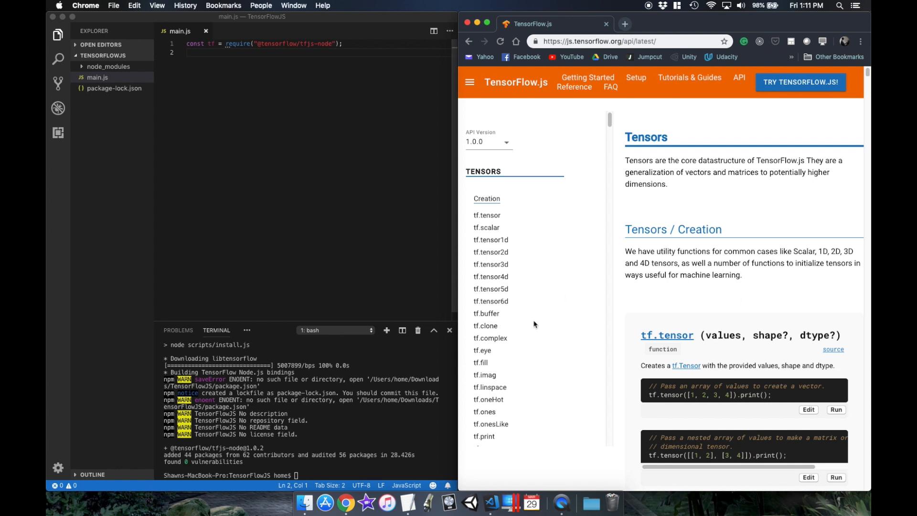
scroll(down, 3)
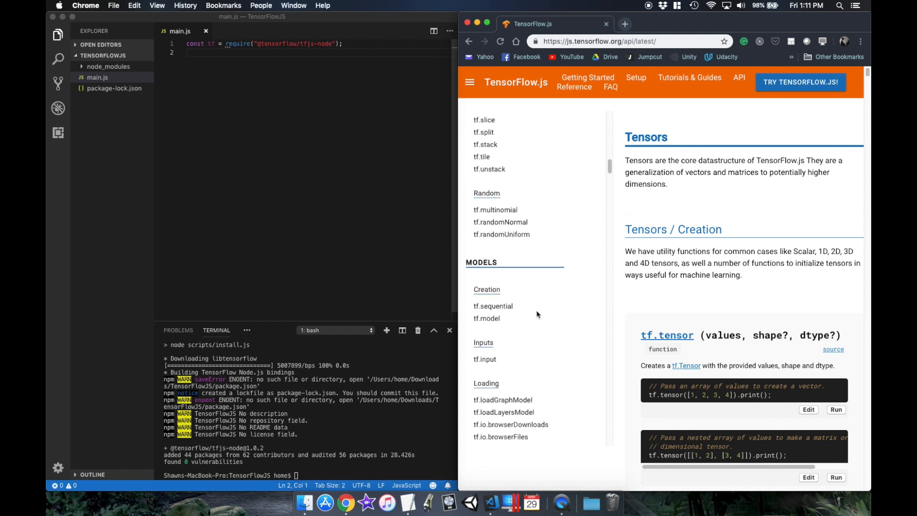
scroll(down, 3)
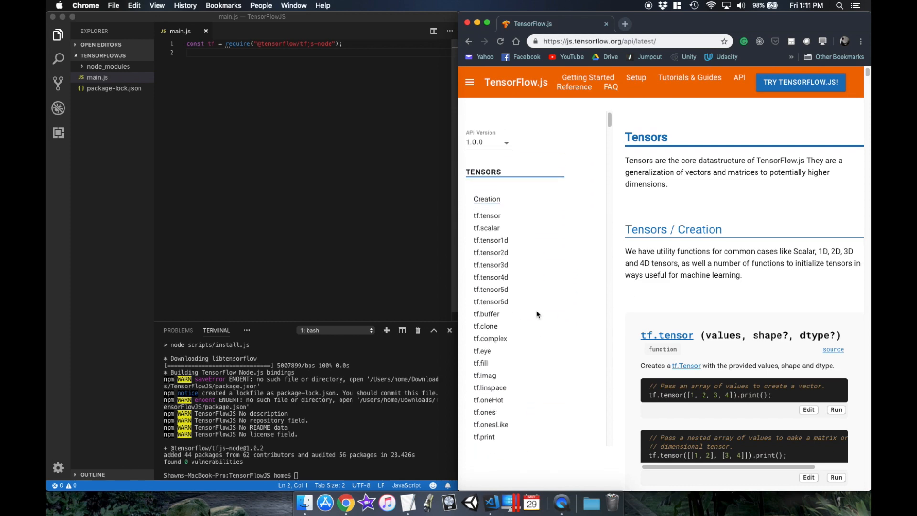
click(487, 216)
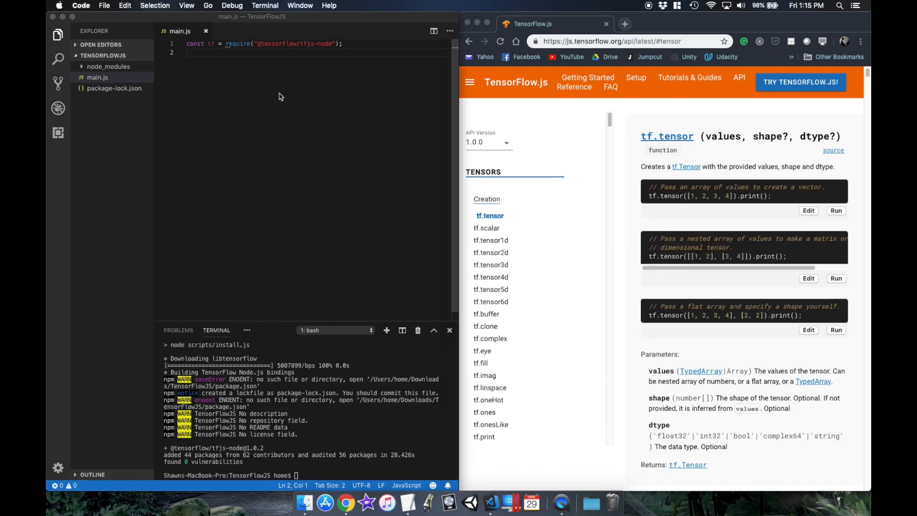
Step: Create a tensor from 4.0 in main.js, log it, and run the script
text(const n = tf.tensor)
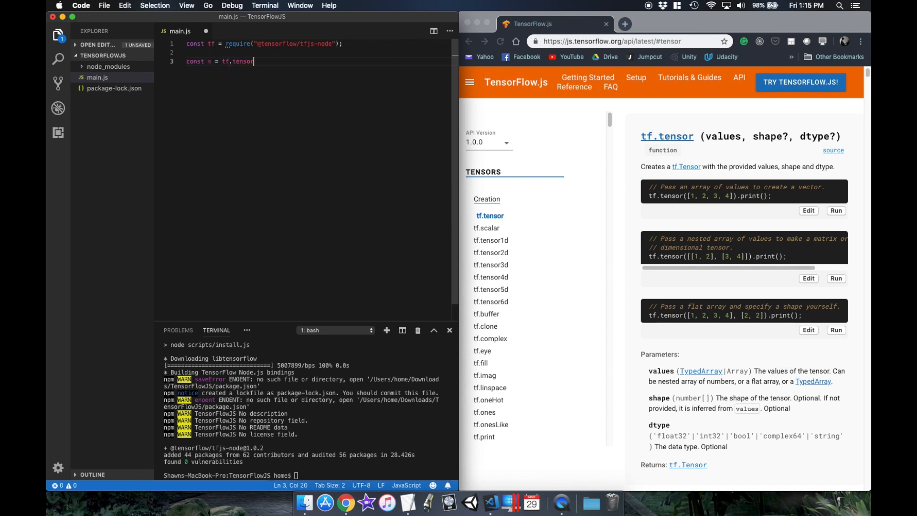
text(console.log(n))
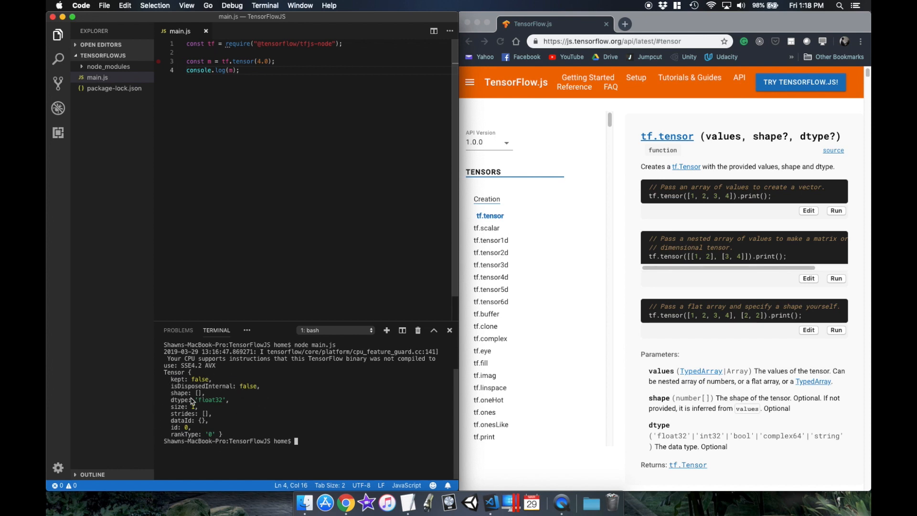
mouse_move(263, 423)
text(m.print()
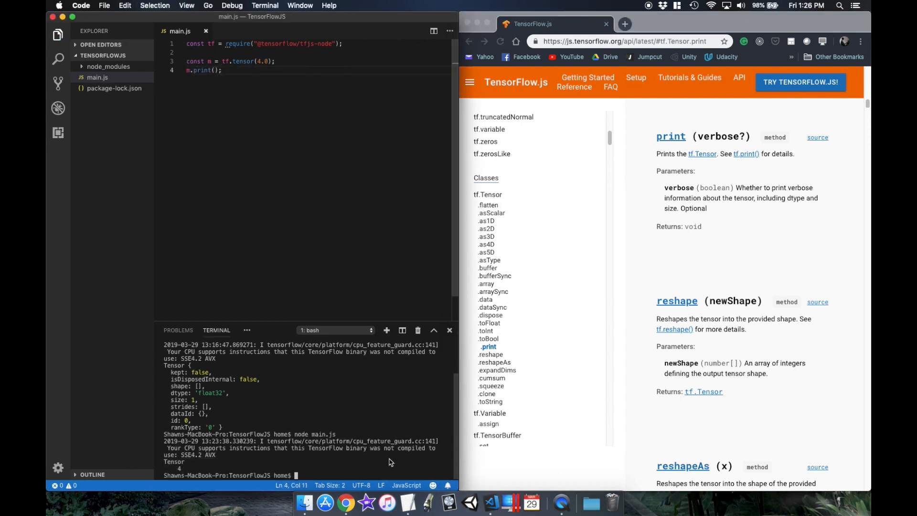
Step: Write function f(x) returning tf.mul(m, x) and print f(5)
text(function f(x) {)
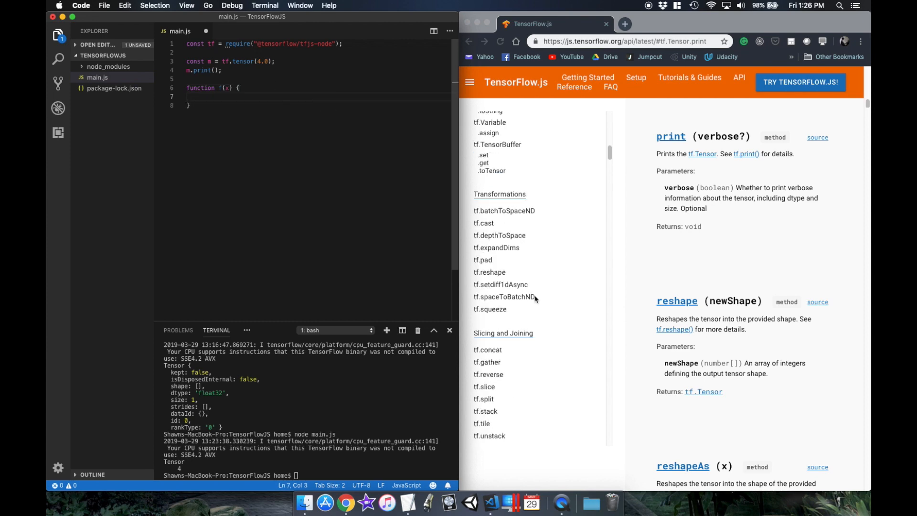
click(485, 161)
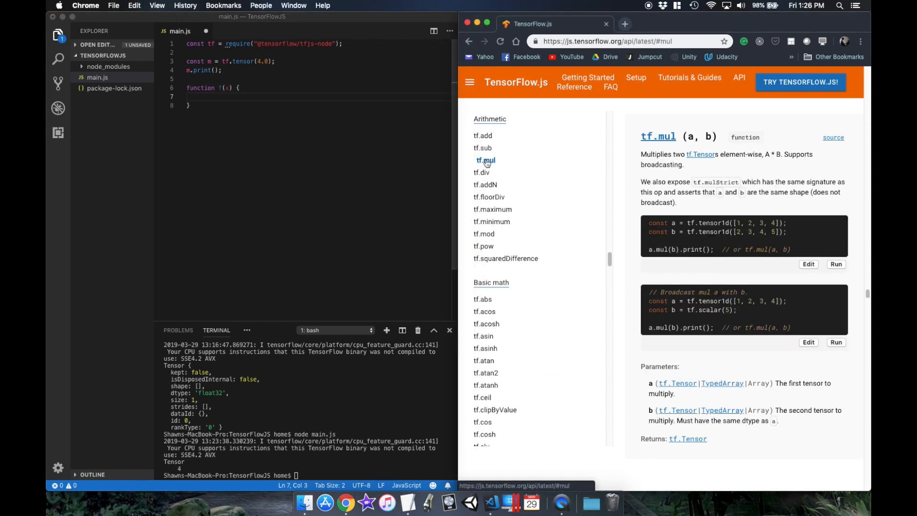
text(return tf.mul(m,x);)
text(/)
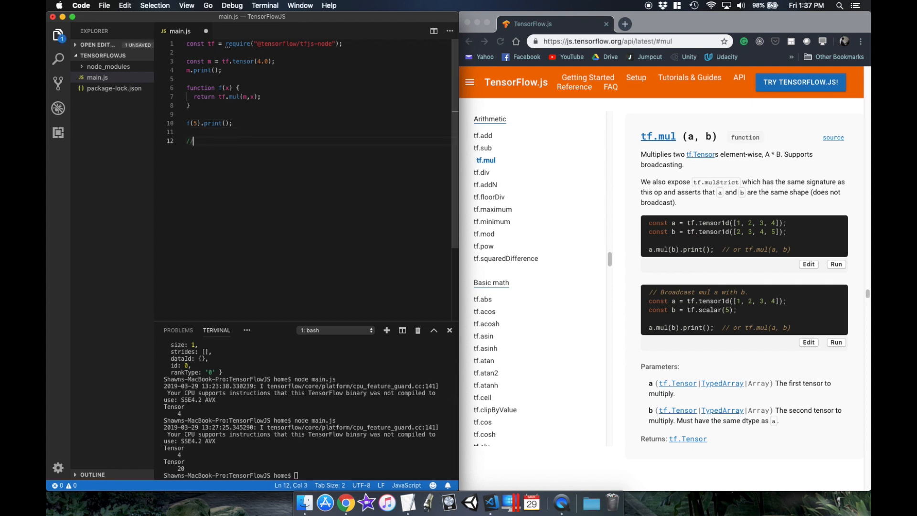
text(f)
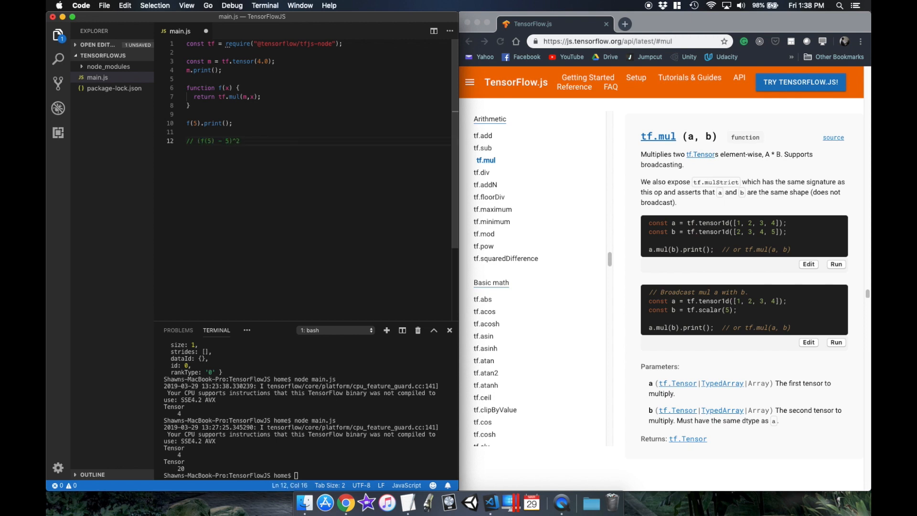
Step: Add a loss function returning f(5).sub(5).square() and print it
text(function loss() {)
text(return f(5).sub(5)
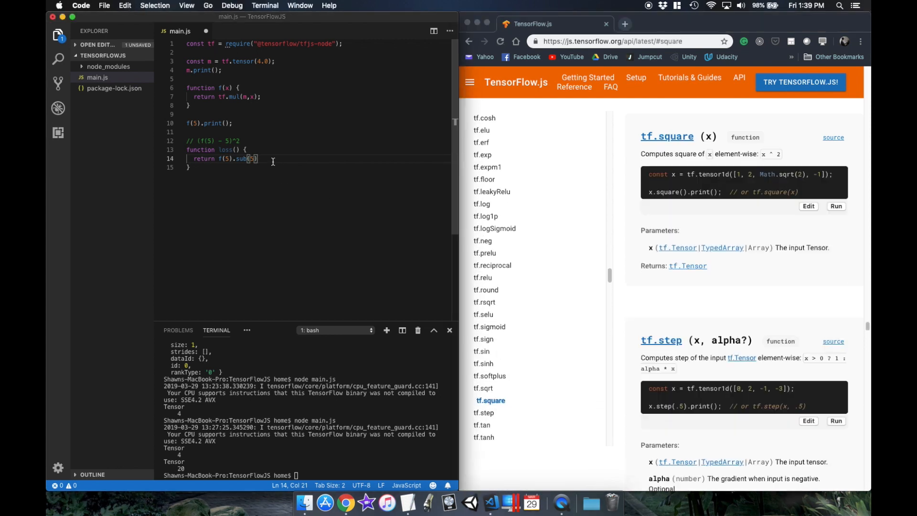
text(.square();)
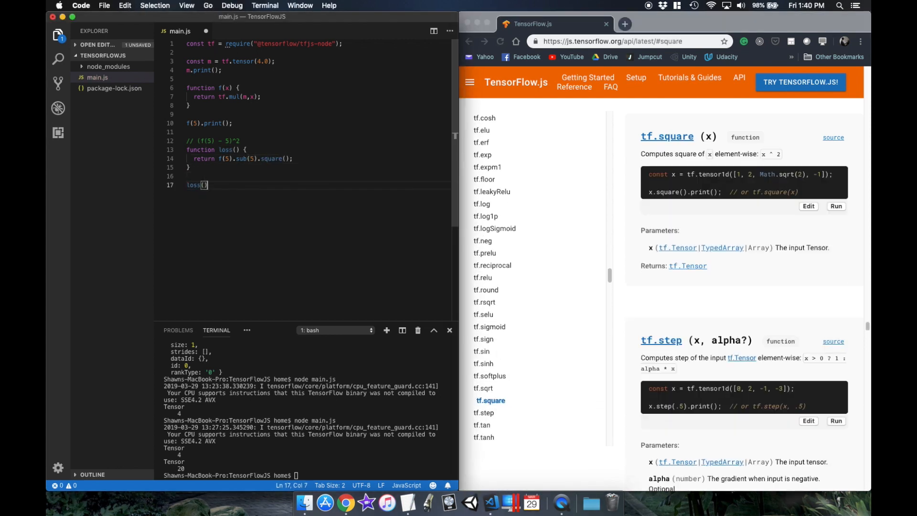
text(.print();)
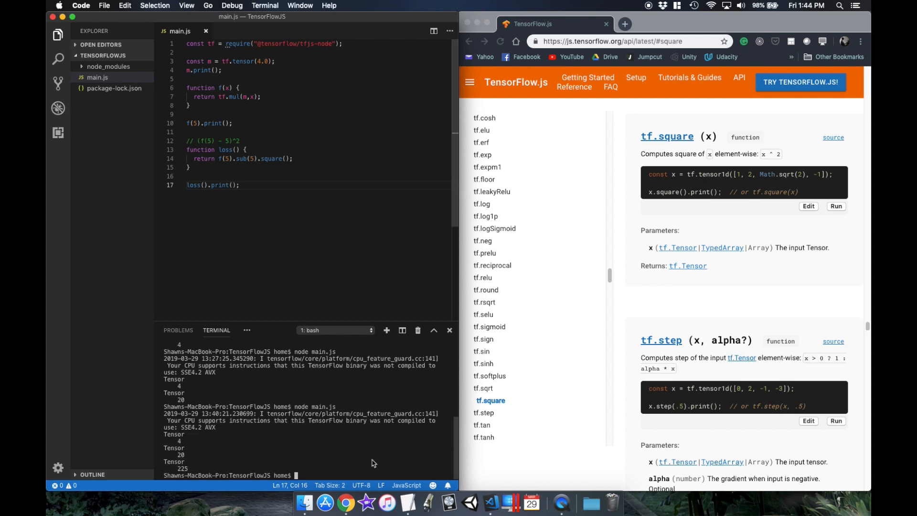
Step: Create a tf.train.sgd optimizer with learning rate 0.01 and minimize the loss
scroll(down, 3)
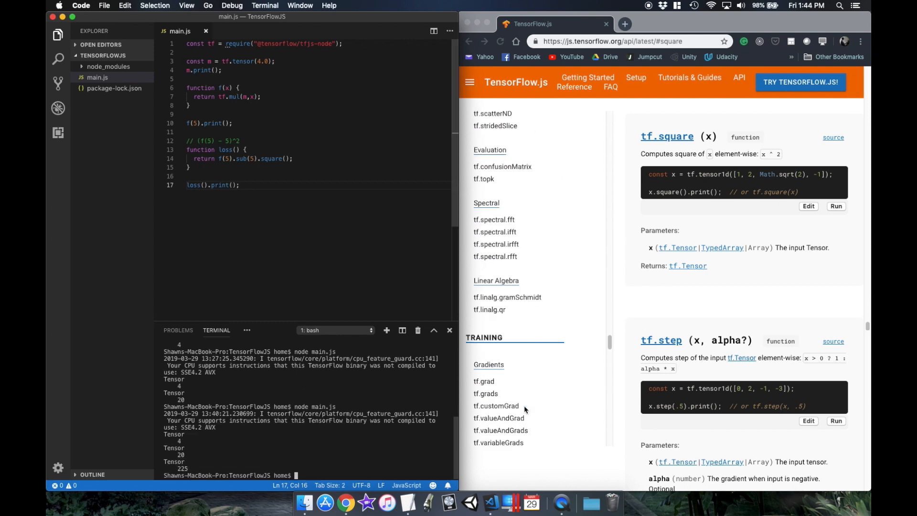
click(492, 267)
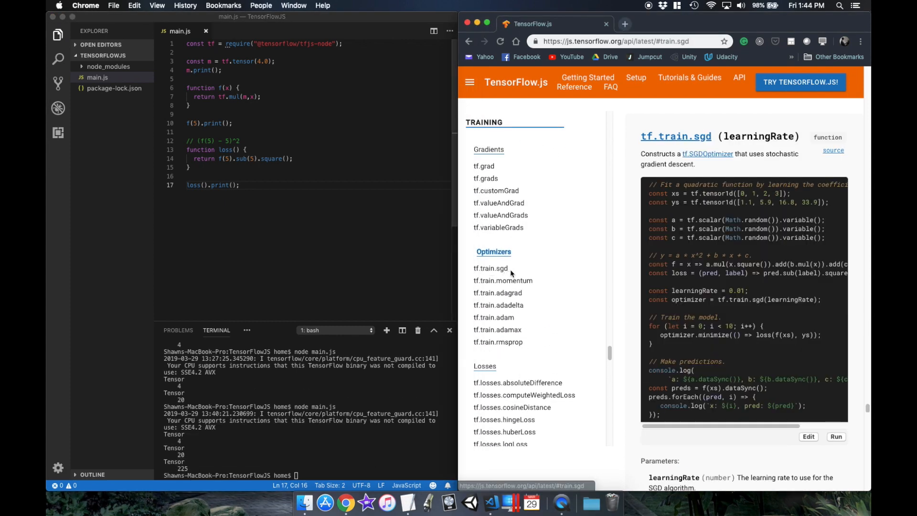
text(const optimizer = tf.train.sgd(learningRate);)
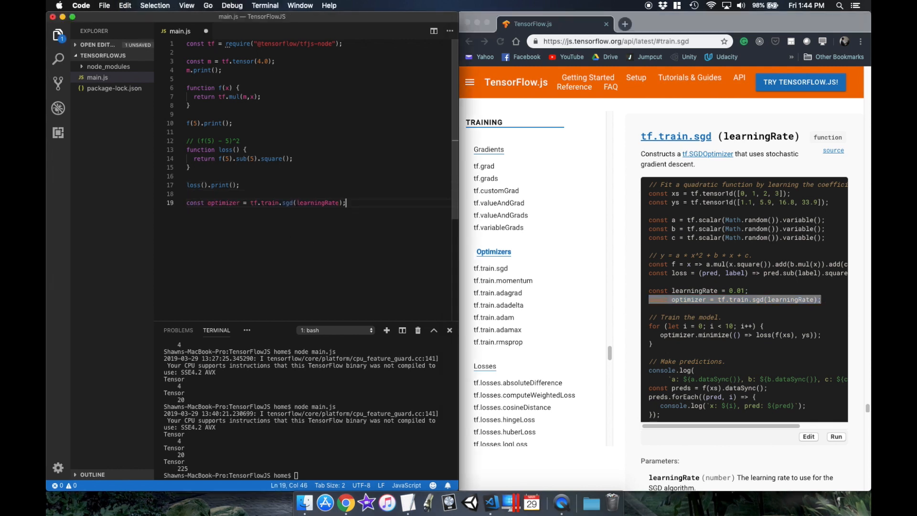
text(0.01)
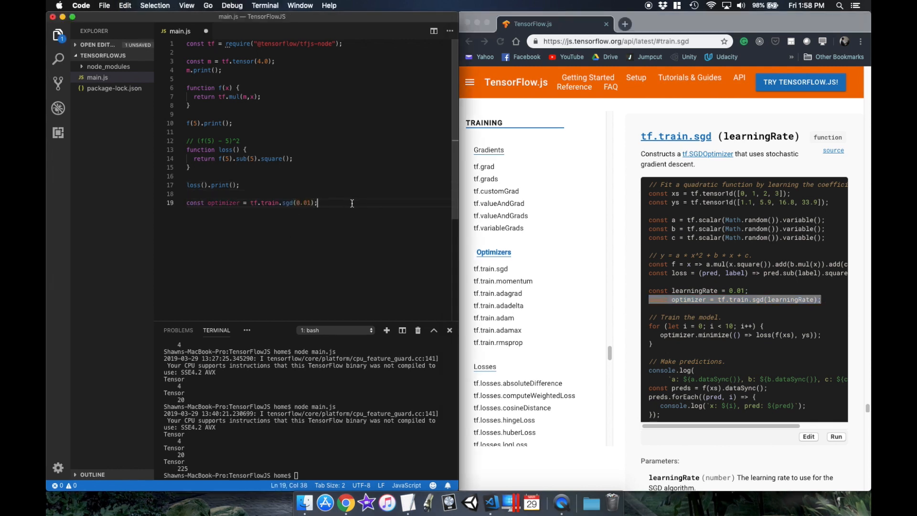
scroll(down, 3)
text(optimizer.minimize(loss);)
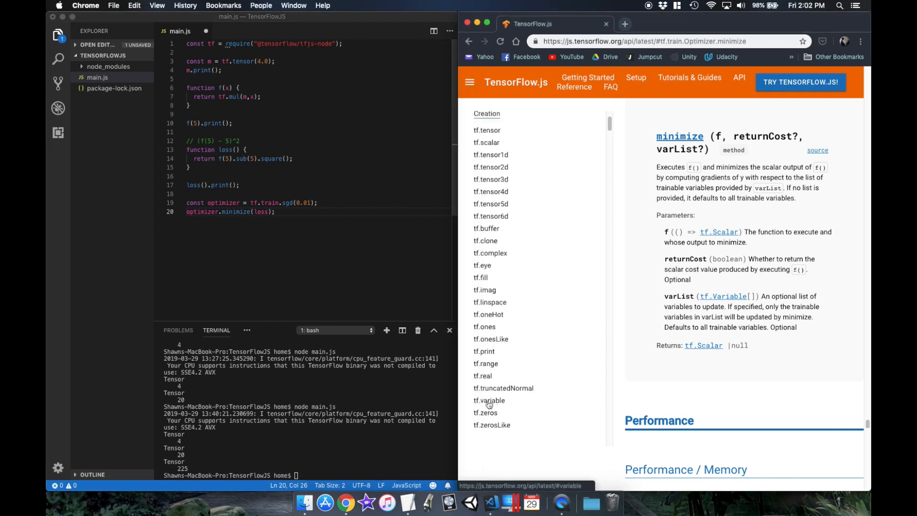
Step: Make m a tf.variable, loop 20 minimize steps logging m.dataSync() and f(5).dataSync(), and run
click(489, 400)
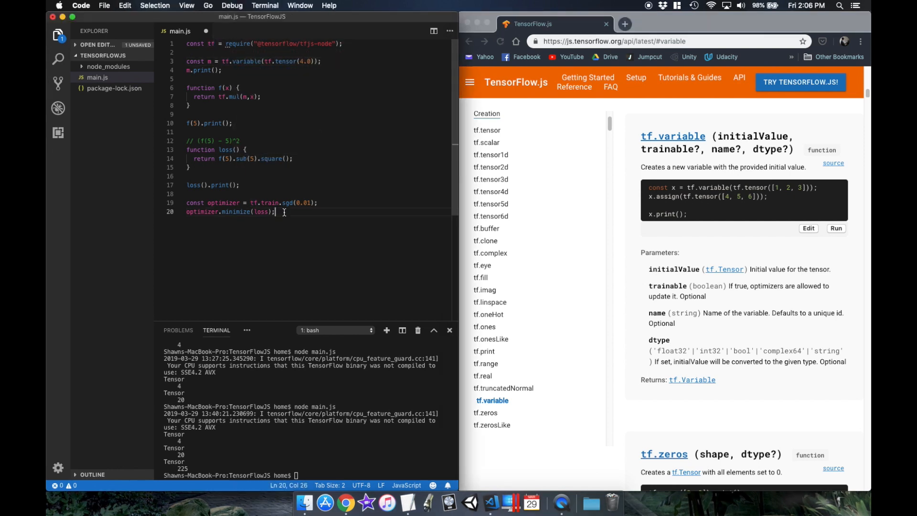
text(console.log()
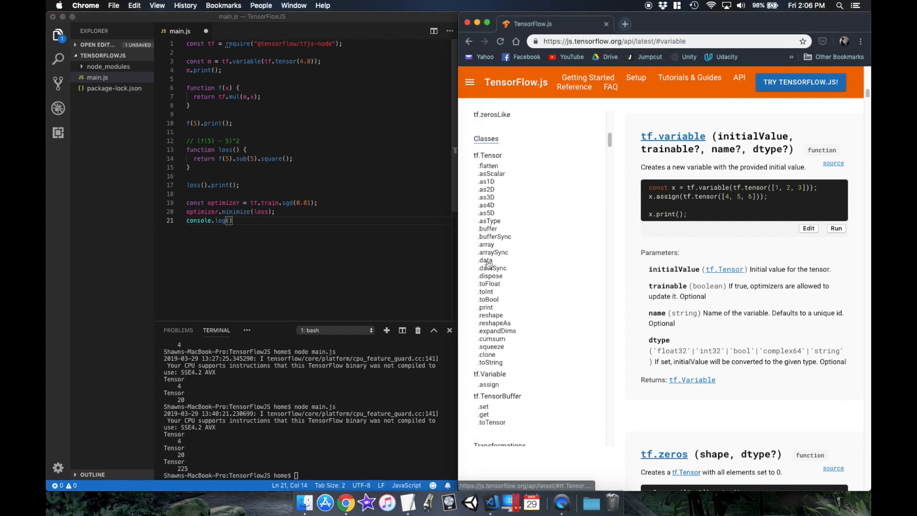
click(486, 260)
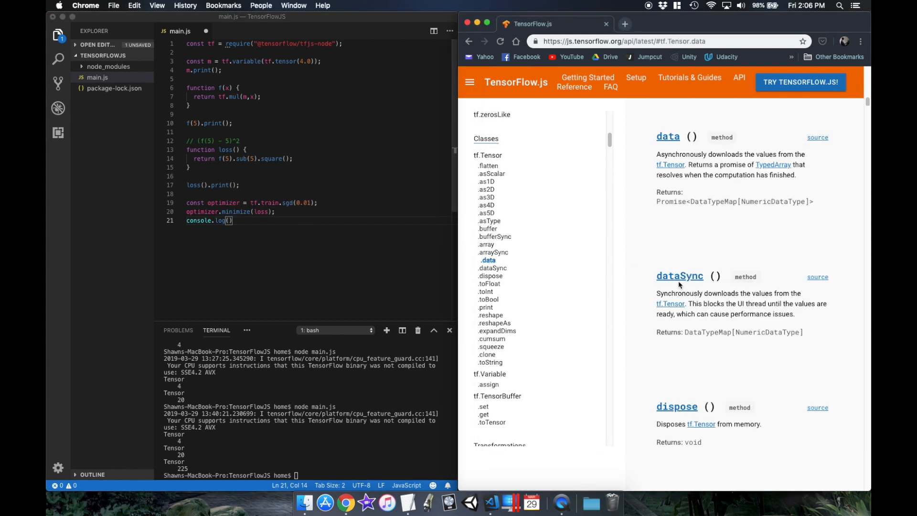
click(228, 221)
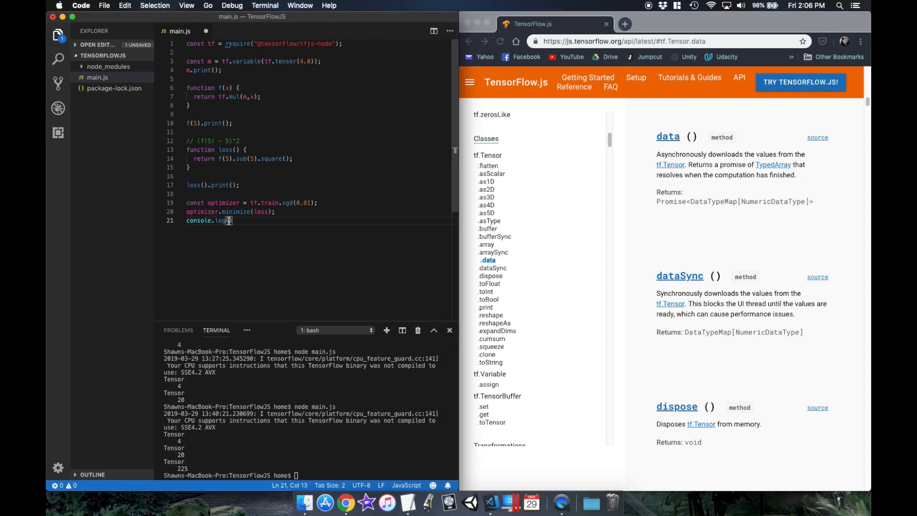
text(m.dataSync())
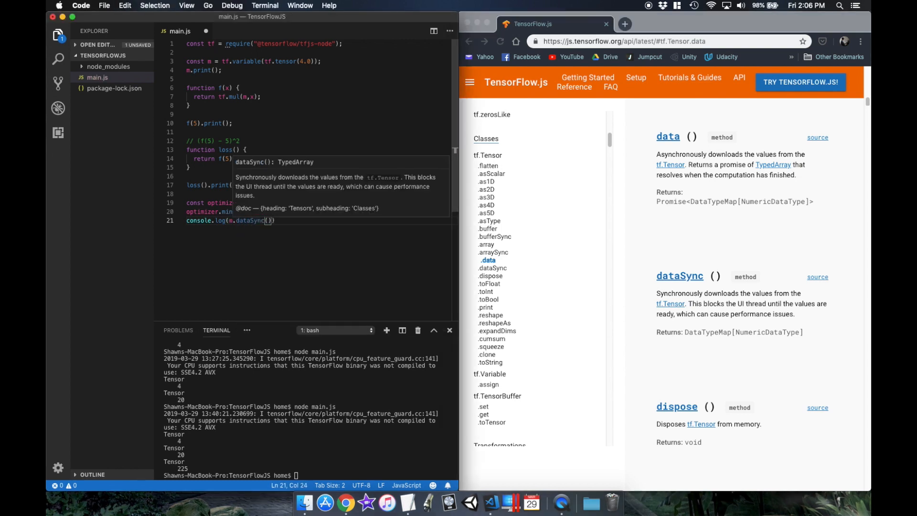
text(, f(5).dataSync()
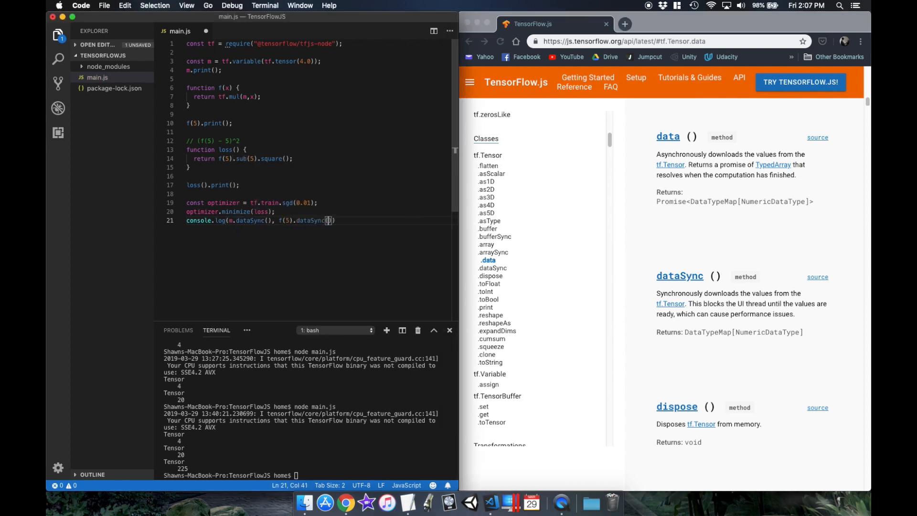
text());)
click(309, 475)
text(node main.js)
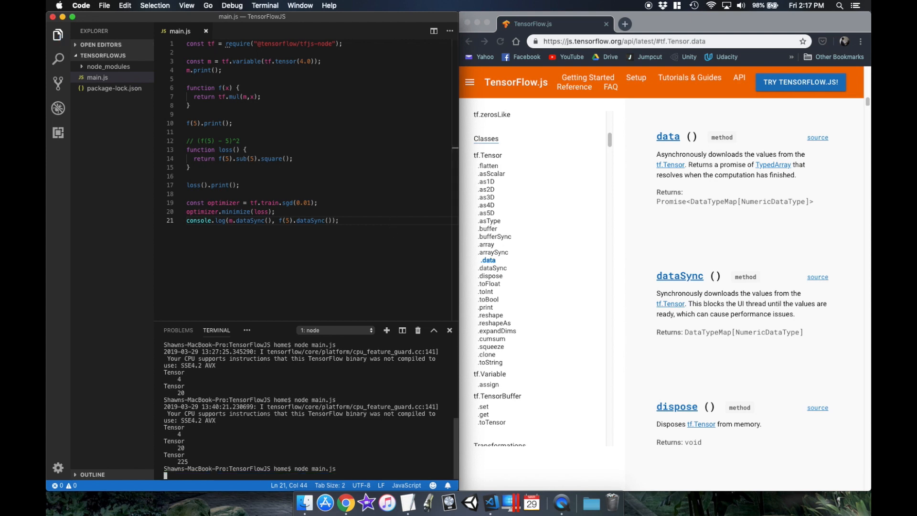
key(Return)
text(for(let i=0; i<20; i++) {)
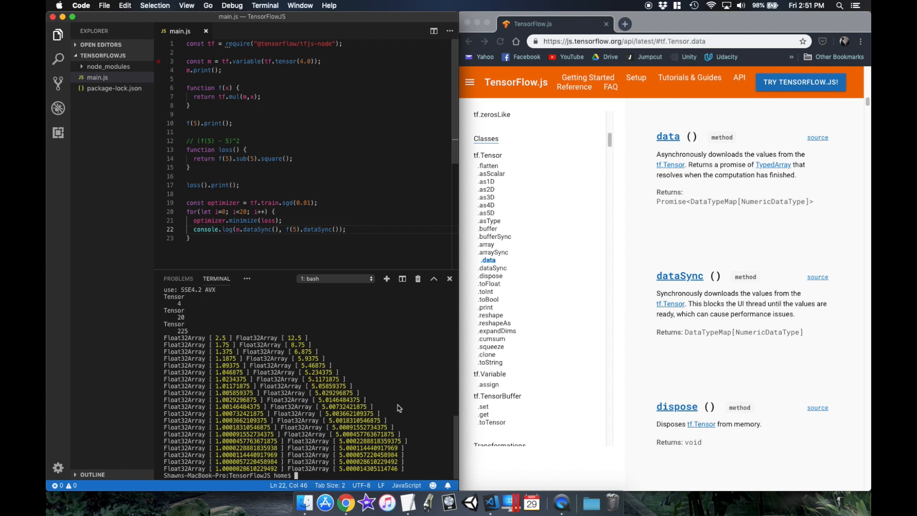
click(624, 24)
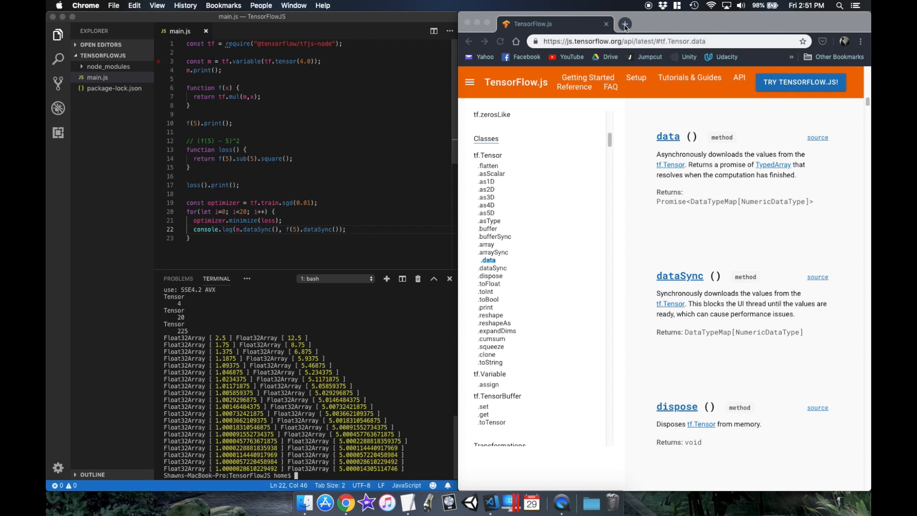
Step: Find the tfjs-examples mnist-node example on GitHub and open its main.js
click(624, 24)
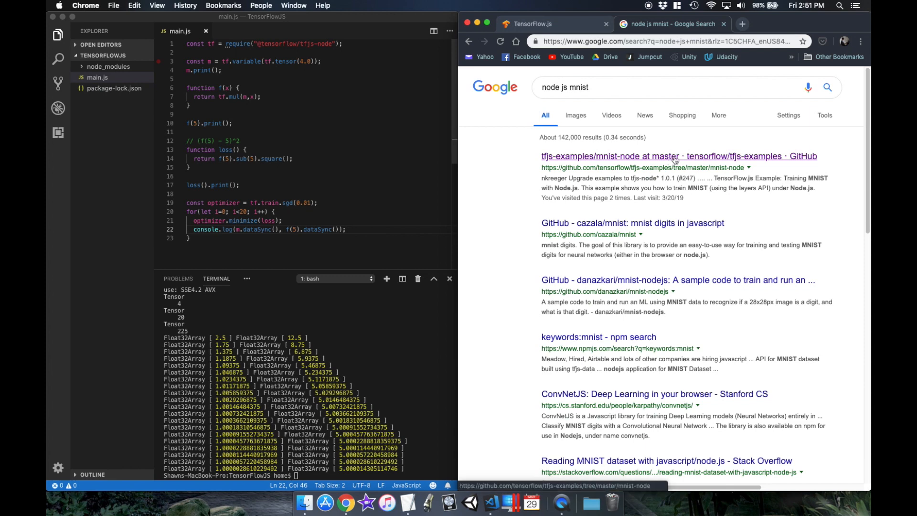
click(677, 156)
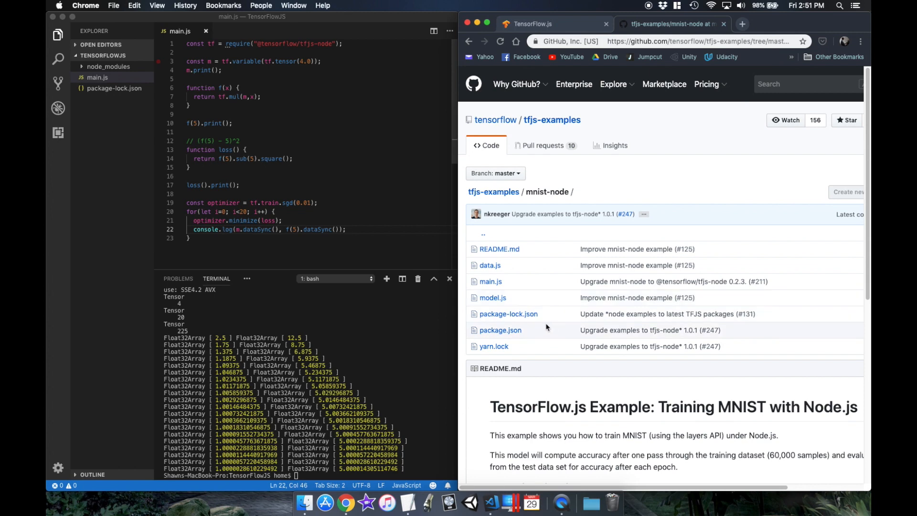
click(490, 281)
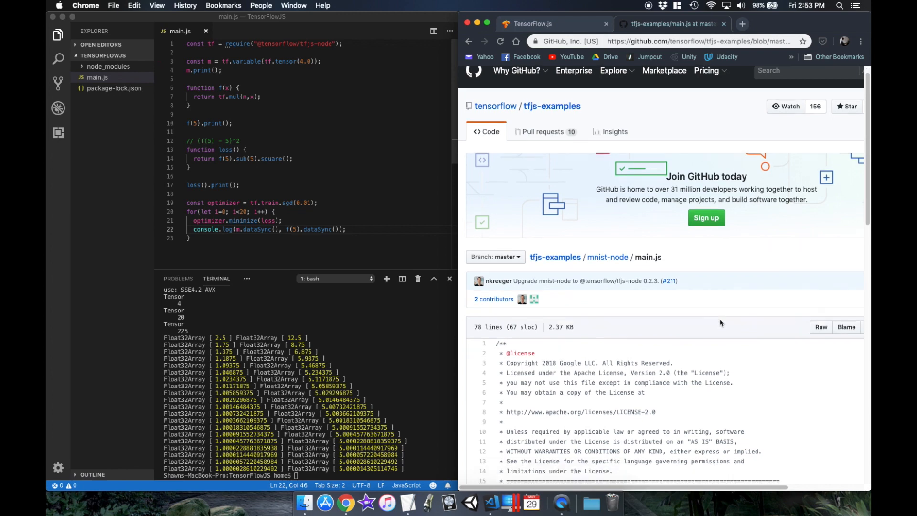
Step: Study main.js, highlighting the async run function and its data loading call
scroll(down, 3)
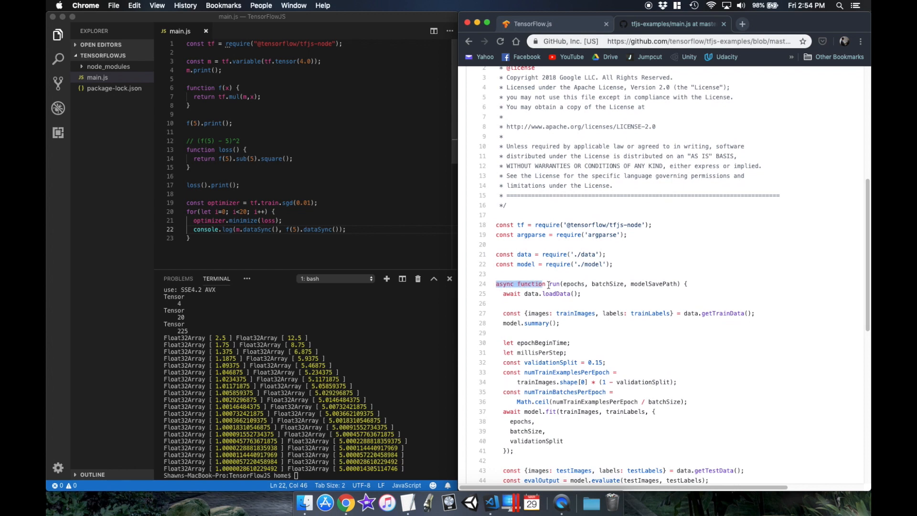
click(538, 294)
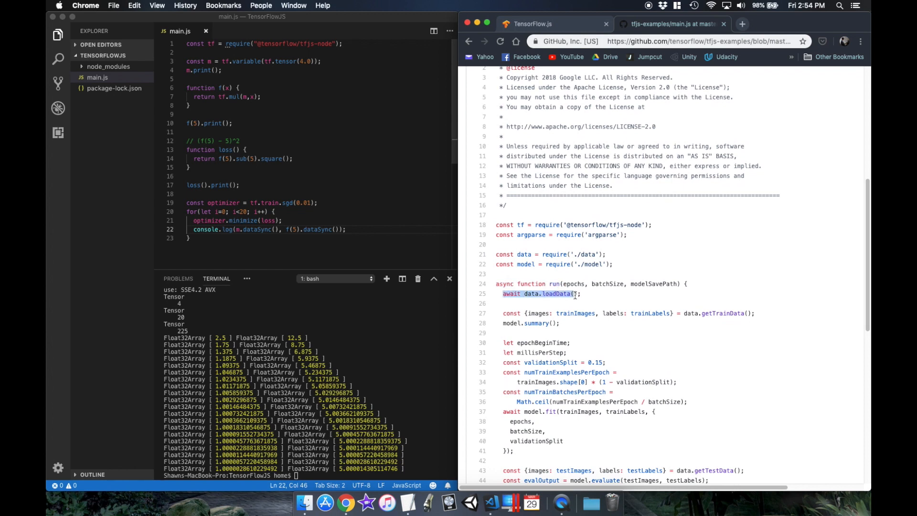
click(646, 313)
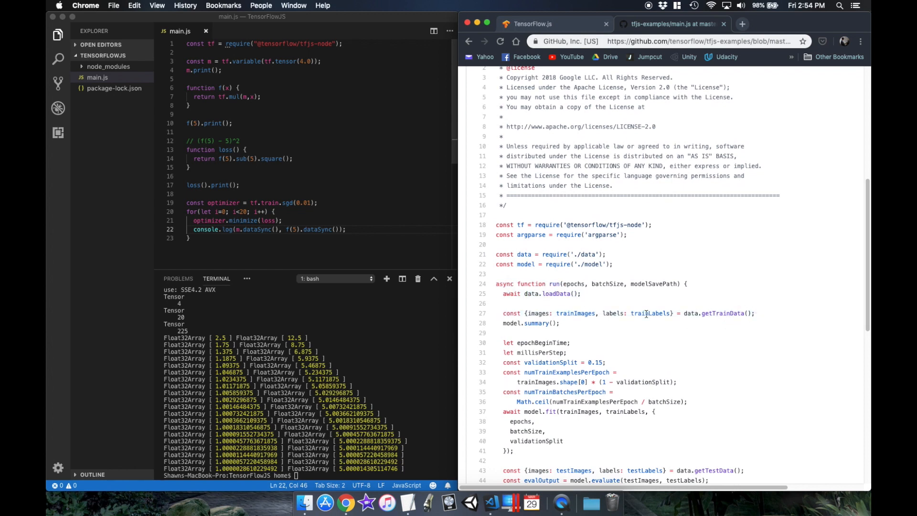
scroll(up, 3)
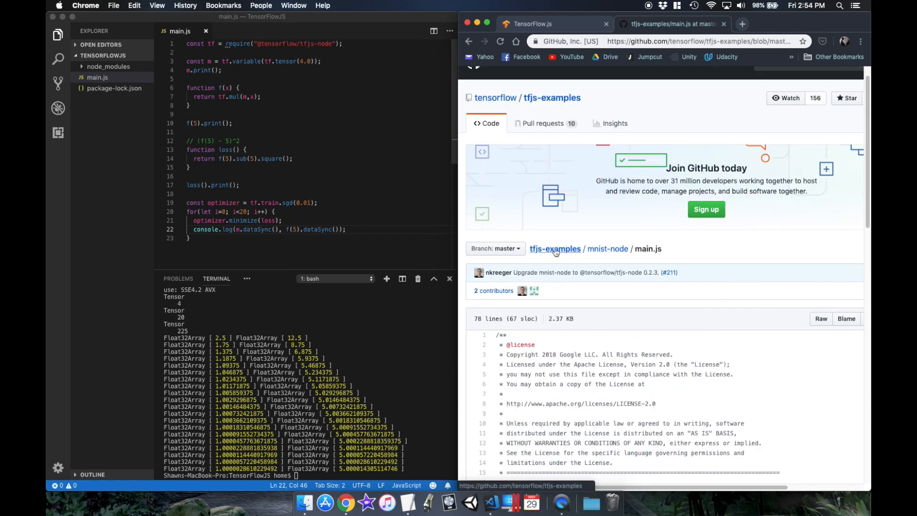
click(555, 249)
text(git clone https://github.com/tensorflow/tfjs-examples.git)
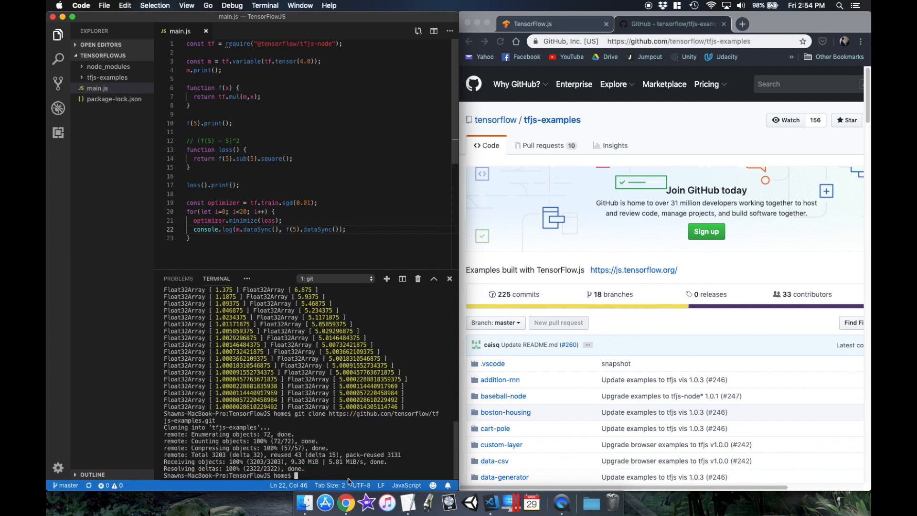
Step: Clone tfjs-examples, require mnist-node/data.js, and log the loaded MNIST data from an async run()
click(815, 322)
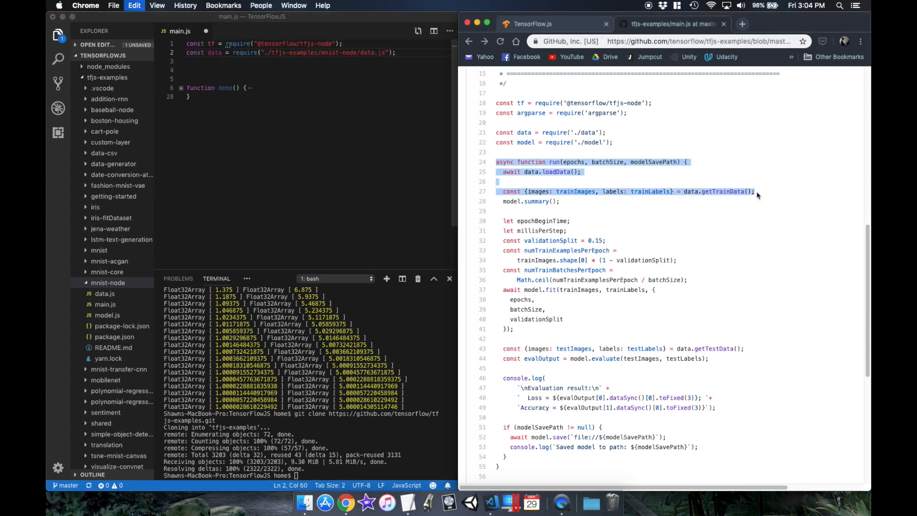
text(console.log(trainImages,)
click(309, 475)
text(node main.js)
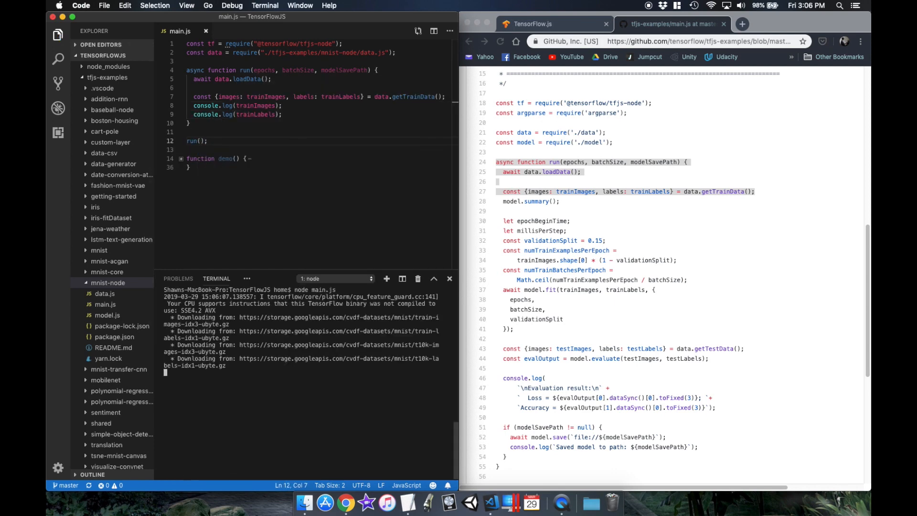
click(108, 78)
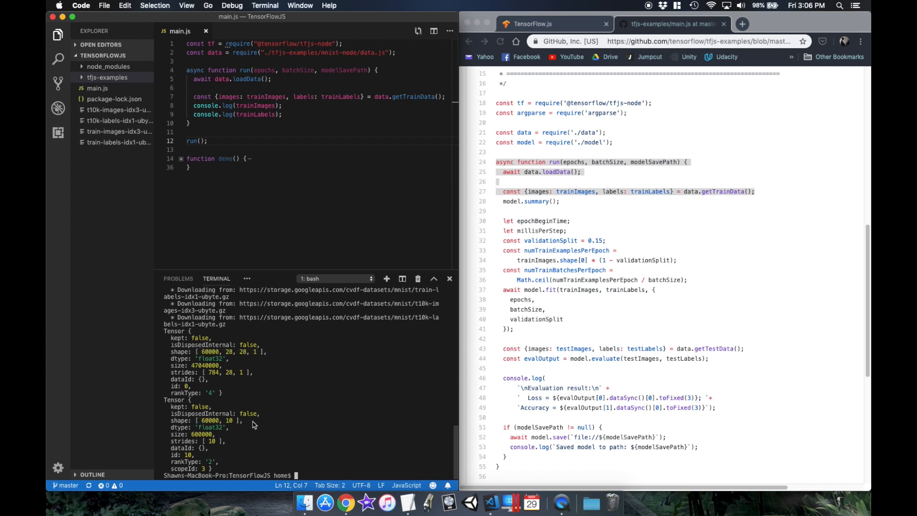
mouse_move(386, 414)
text(console.log(data);)
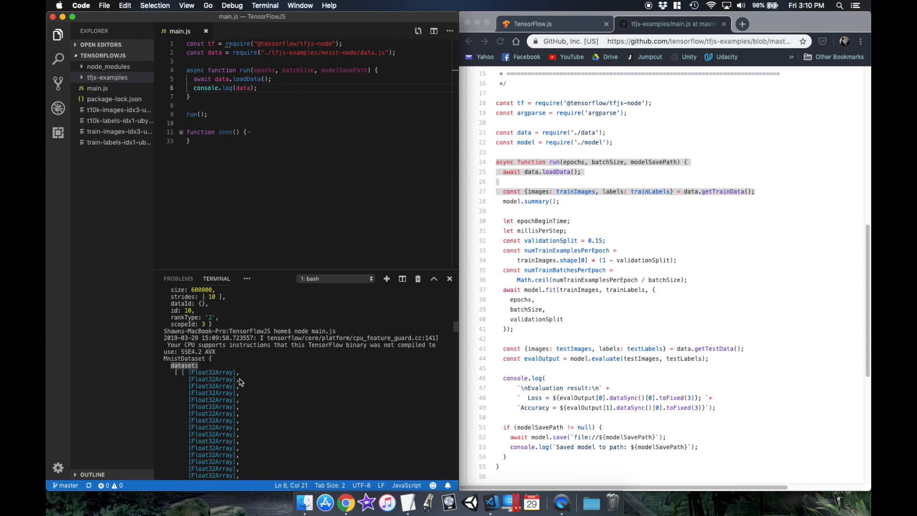
click(525, 147)
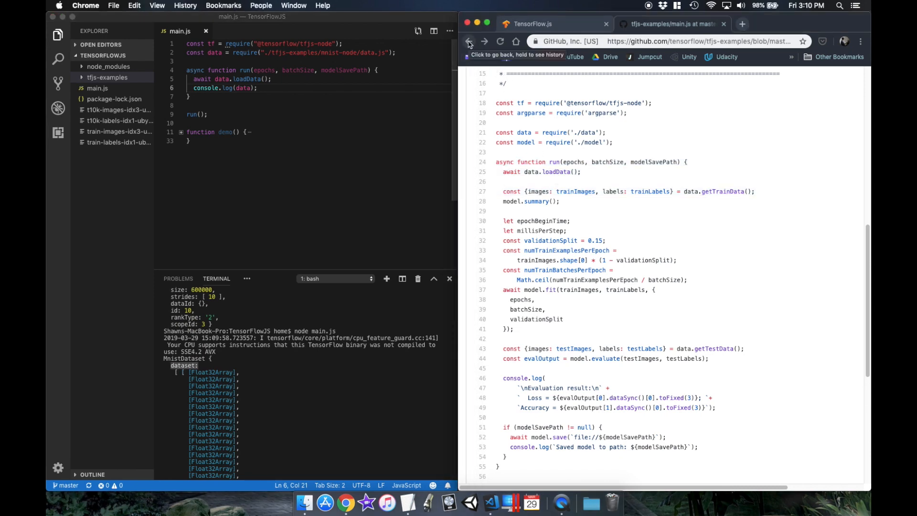
Step: Check loadData's structure in GitHub's data.js, then unpack trainImages, trainLabels, testImages and testLabels in main.js
click(468, 41)
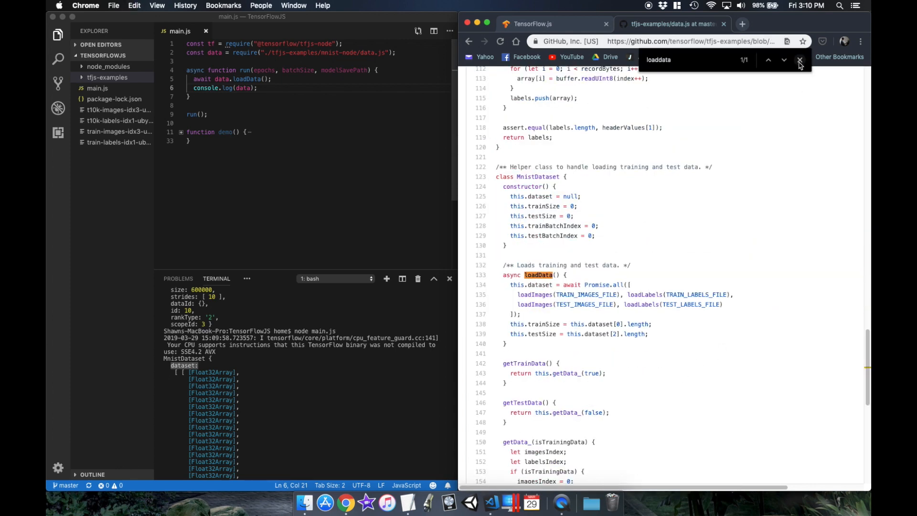
click(799, 65)
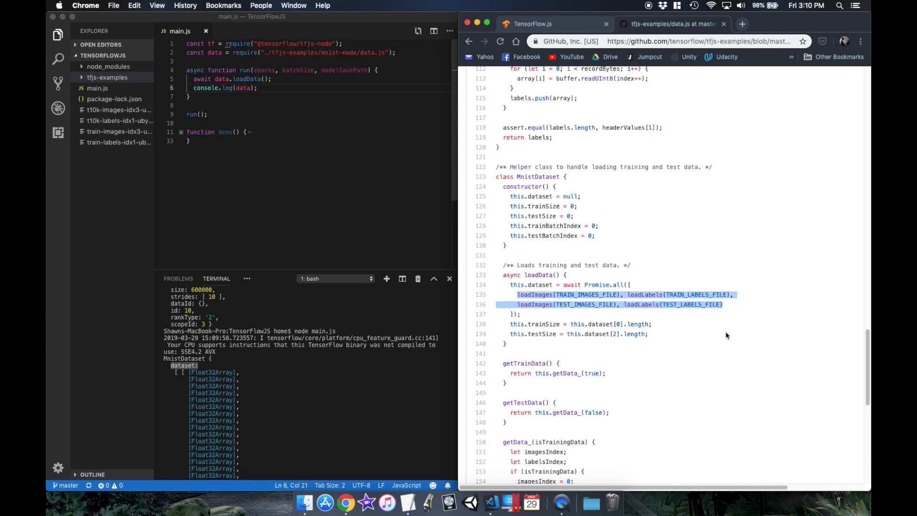
text([trainImages, trainLabels, testImages, testLabels] = d)
text(trainImages = tf.tensor(trainImages)
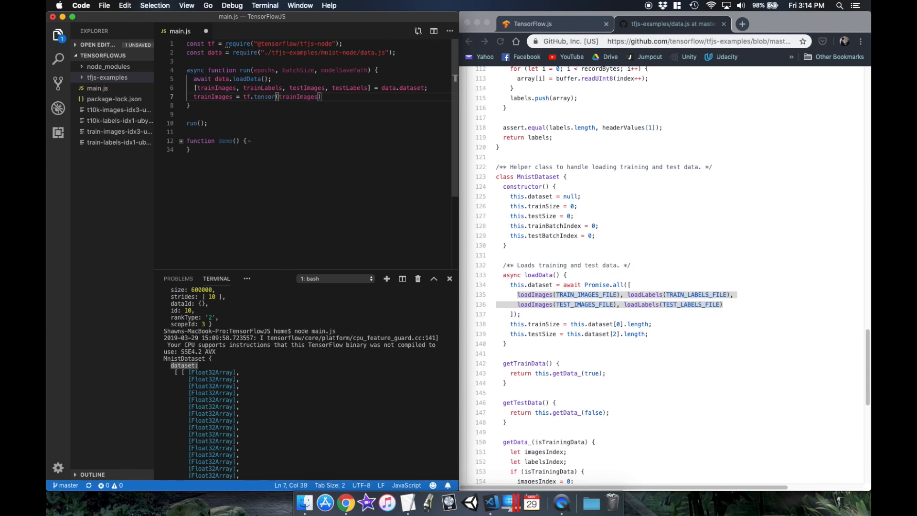
Step: Log the data, consult the tf.Tensor reshape docs, and reshape trainImages to [-1,28,28,1]
text(console.log(trainLabels);)
text(trainLabels = tf.tensor(trainLabels);)
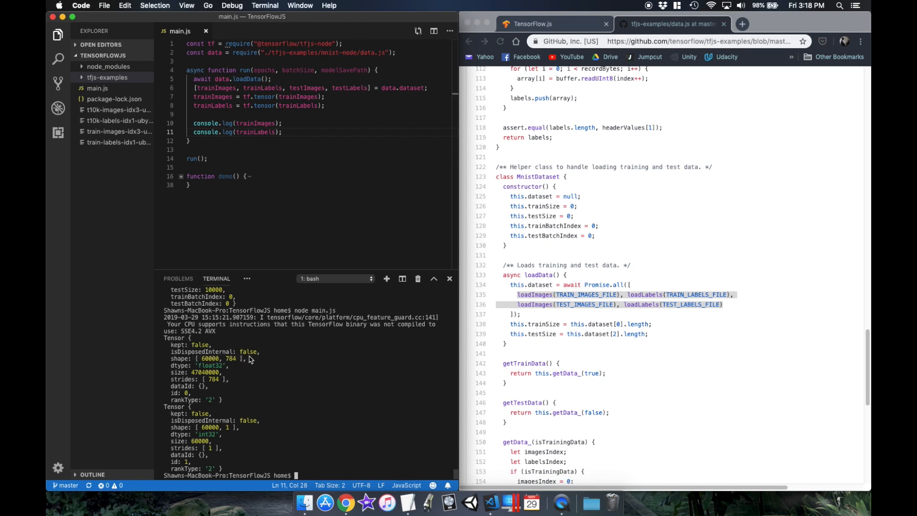
click(469, 41)
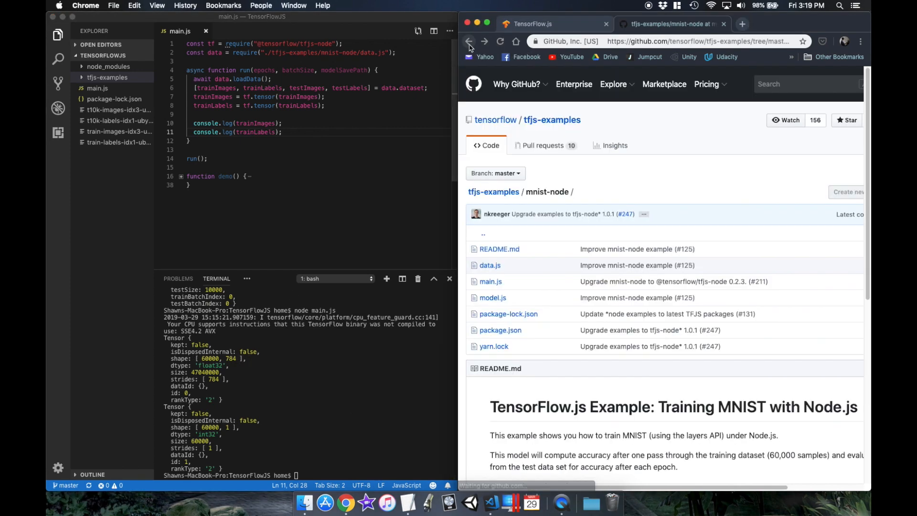
click(468, 41)
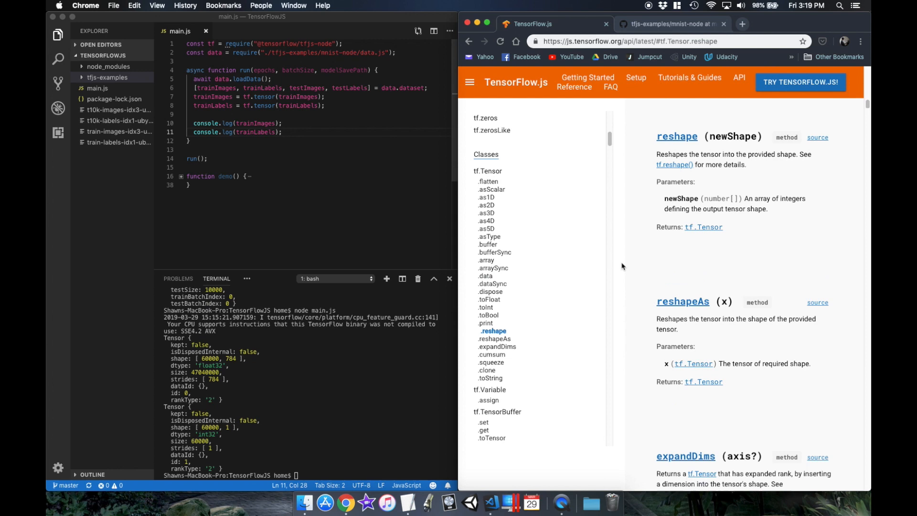
click(320, 97)
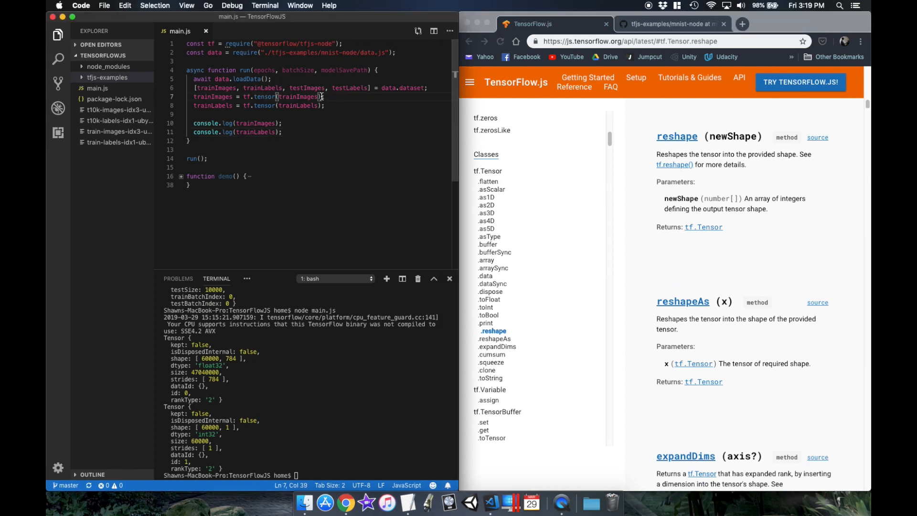
text(.reshape())
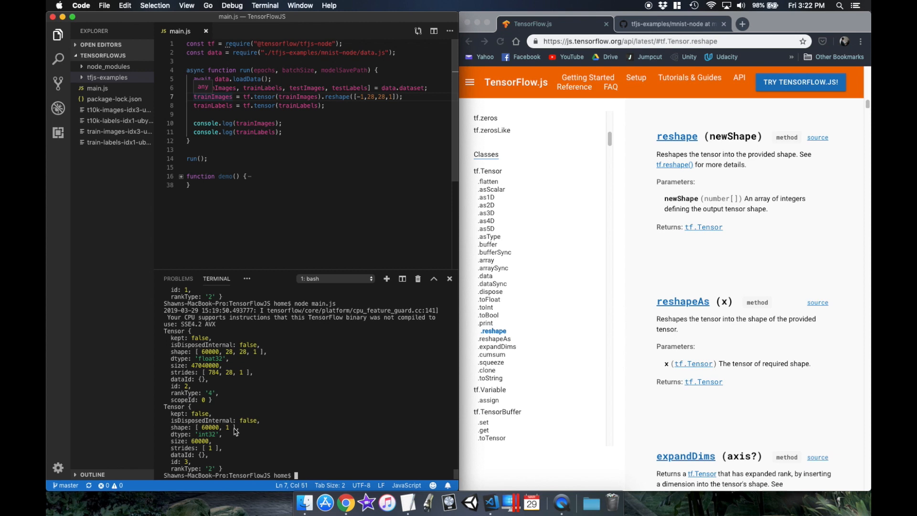
mouse_move(310, 407)
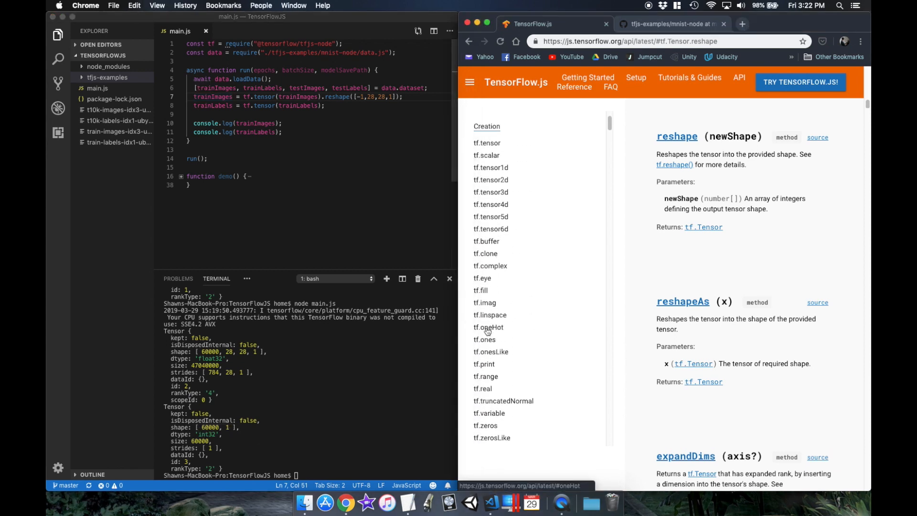
click(489, 327)
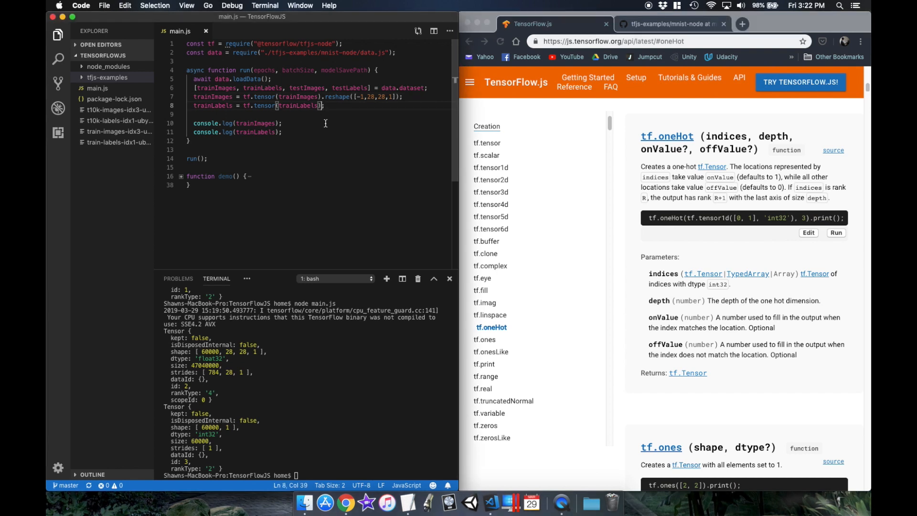
Step: Append .oneHot(10) to trainLabels so the labels become a 60000×10 tensor
text(.oneHot(10))
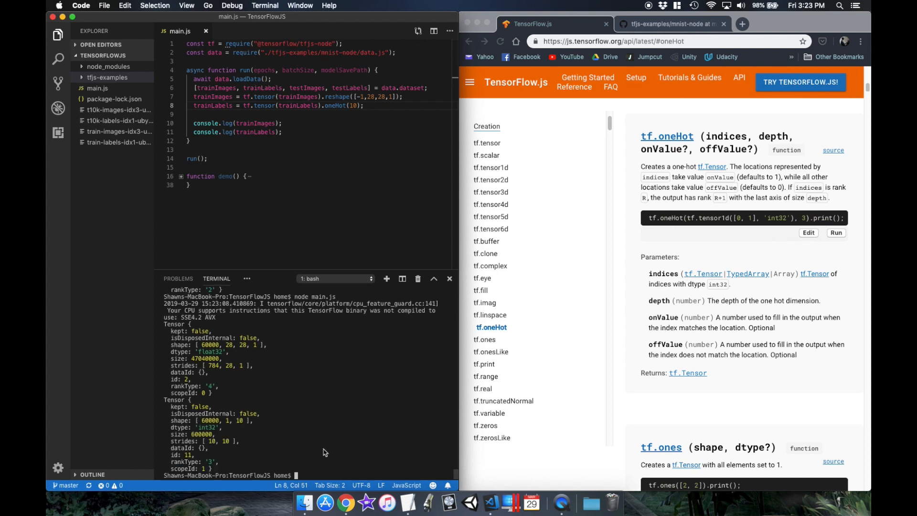
mouse_move(525, 350)
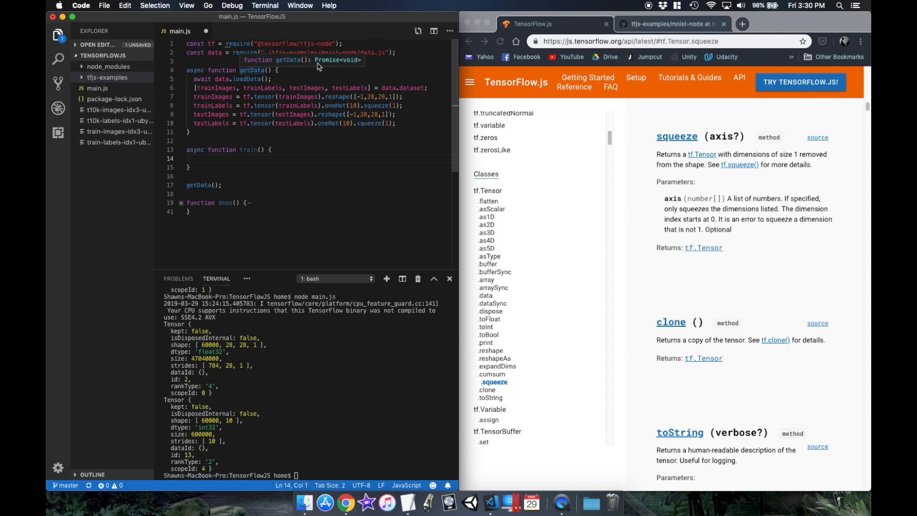
Step: Chain getData().then(train) and start const model = tf.sequential({layers: []}) inside train
text(.then(train)
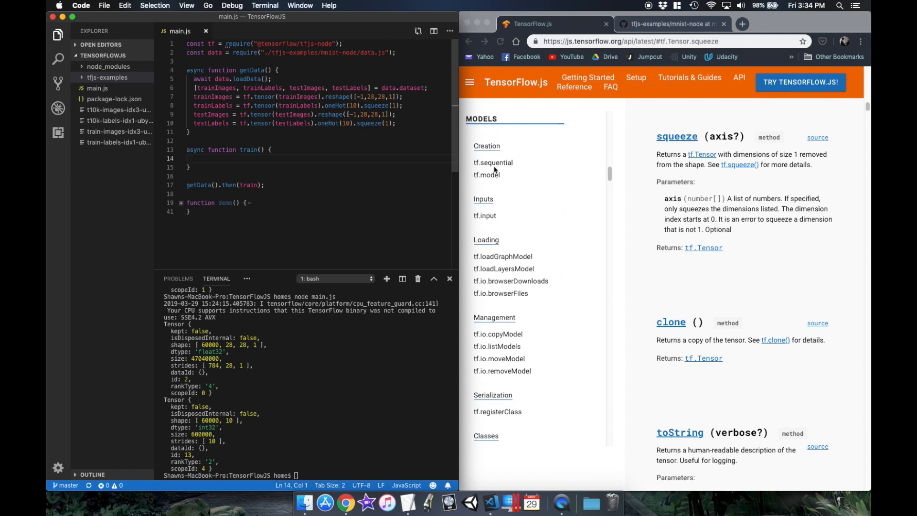
click(493, 162)
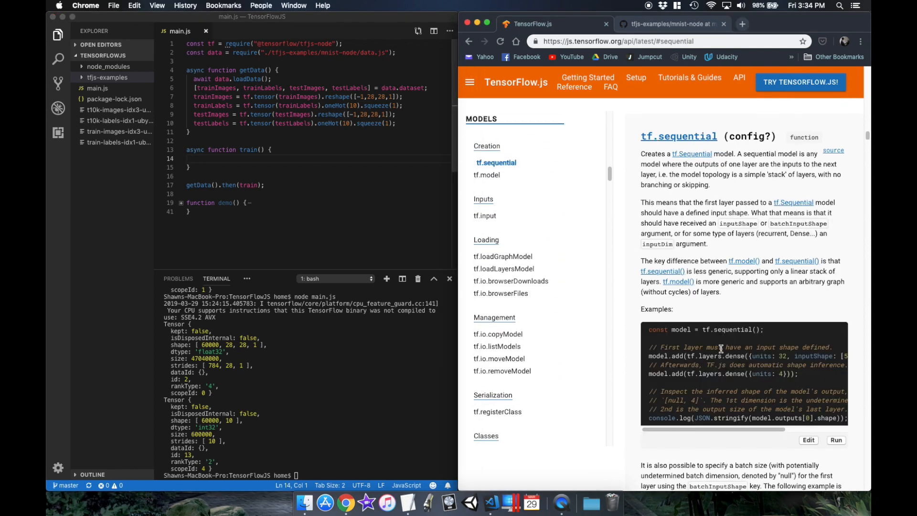
scroll(down, 3)
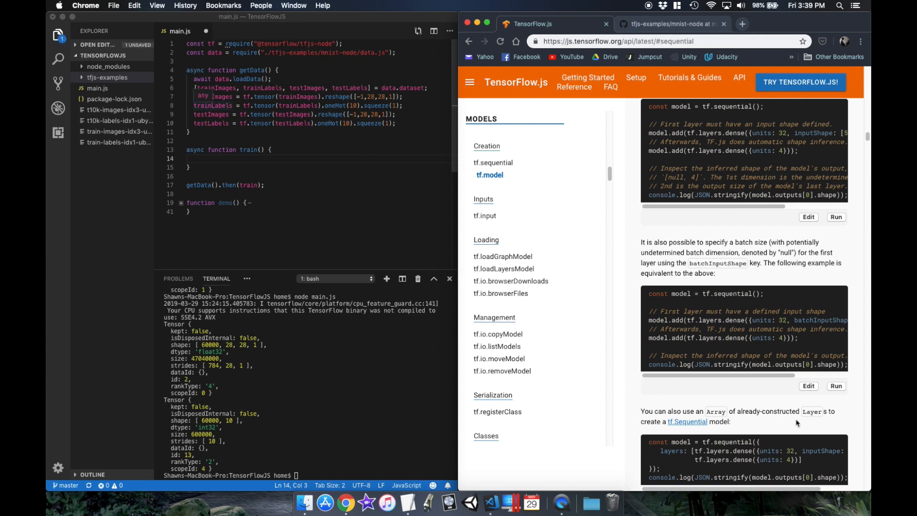
text(const model = tf.sequential)
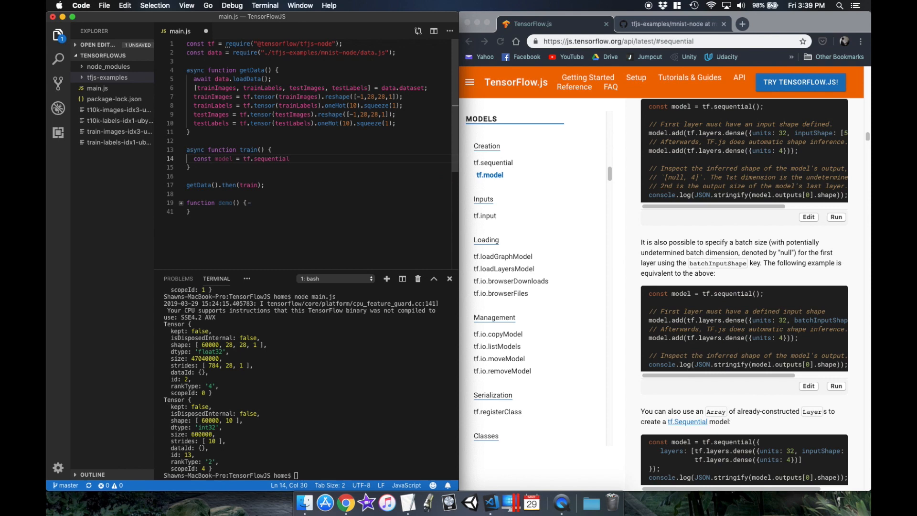
text(({layers:}))
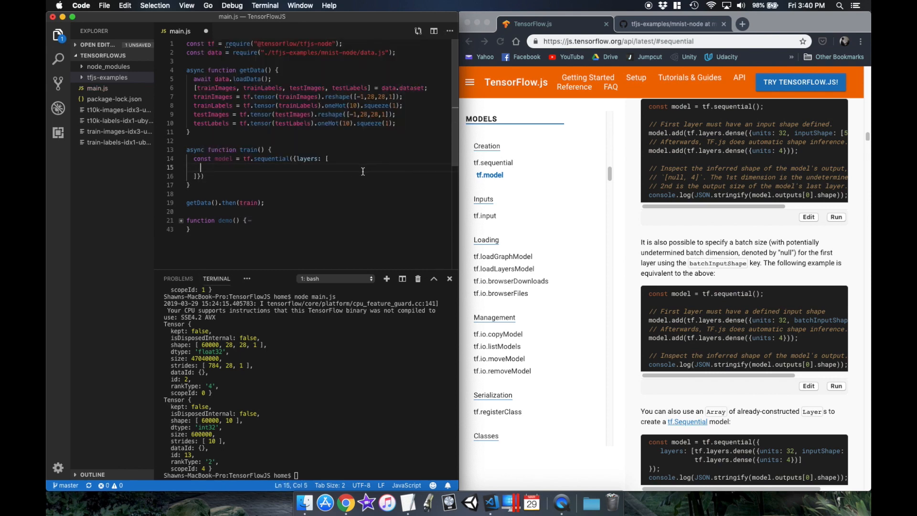
scroll(down, 3)
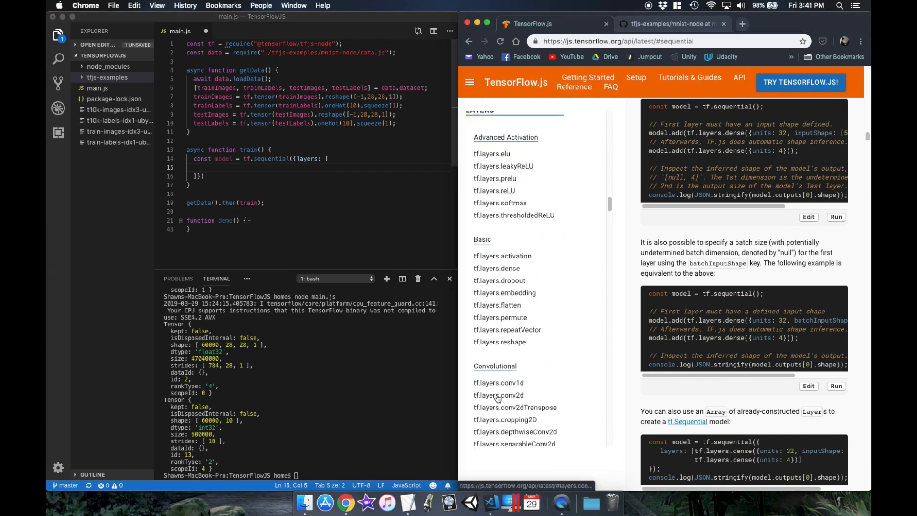
Step: Add a tf.layers.conv2d layer with 8 filters, referencing the GitHub example's model.js
click(498, 395)
text(tf.layers.conv2d())
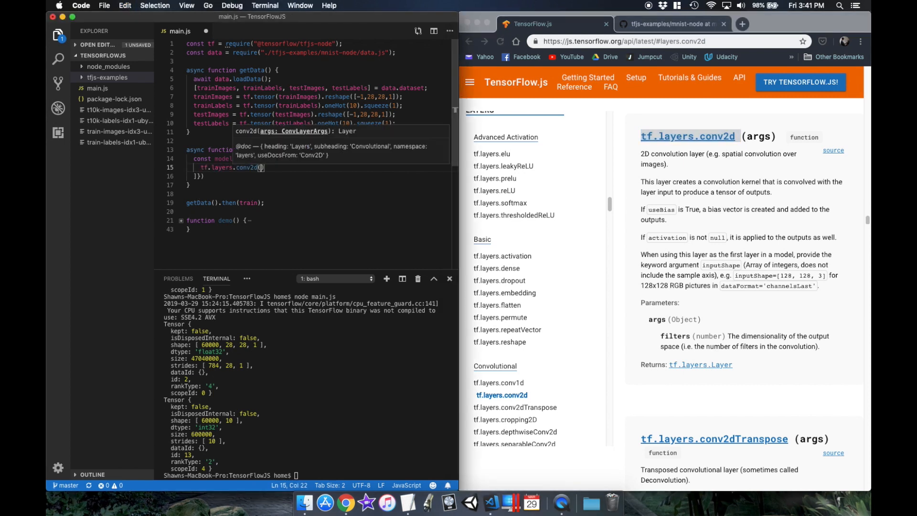
mouse_move(663, 341)
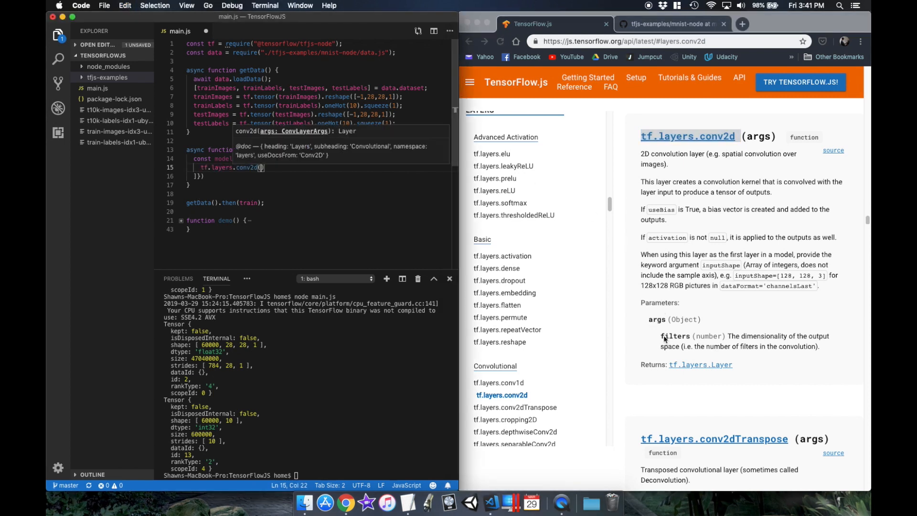
text({filters: 8})
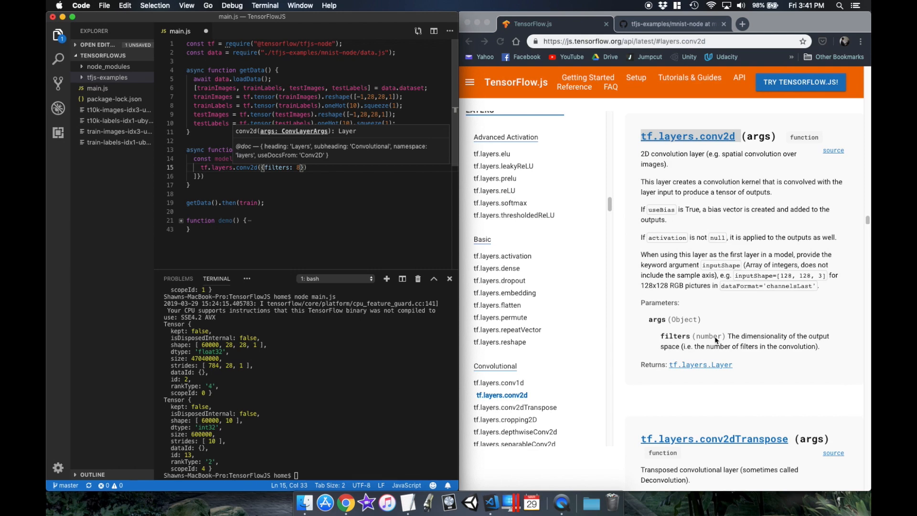
mouse_move(658, 34)
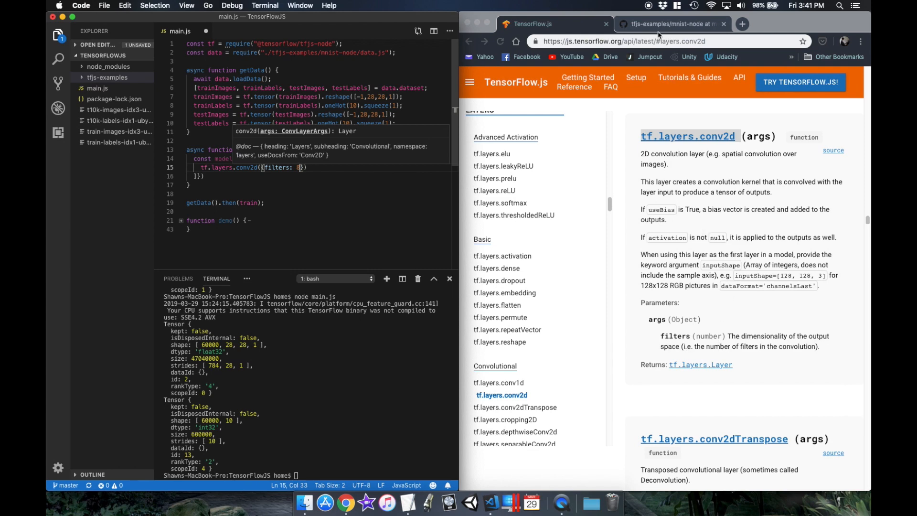
click(672, 24)
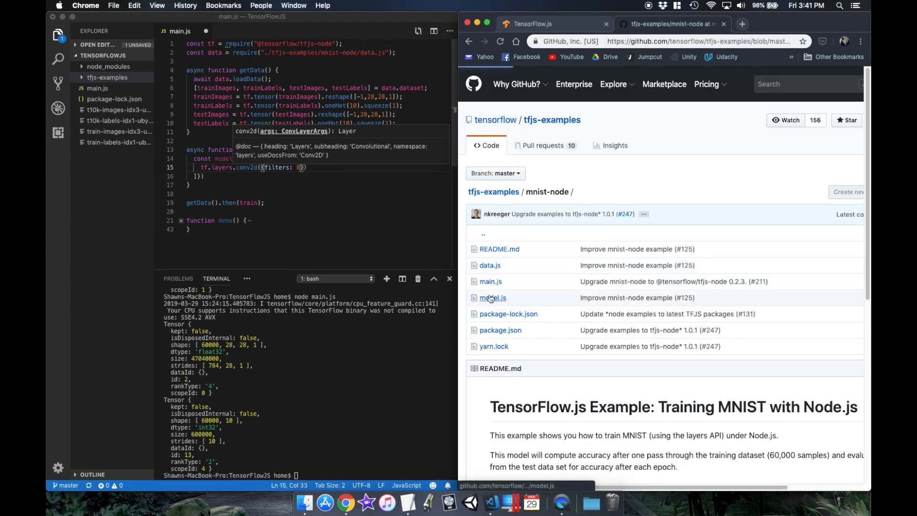
click(492, 298)
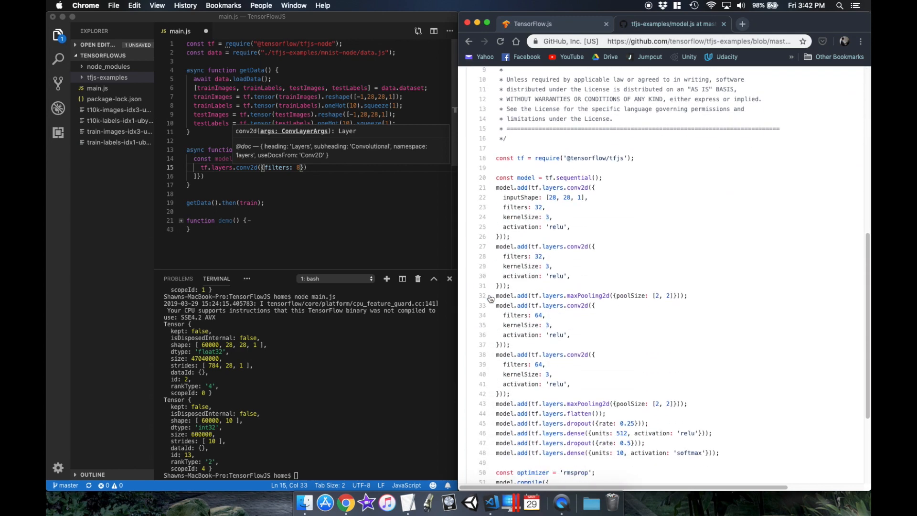
scroll(down, 3)
text(, kernelSize: 3, activation: 'relu', inputShape: [28,28,1)
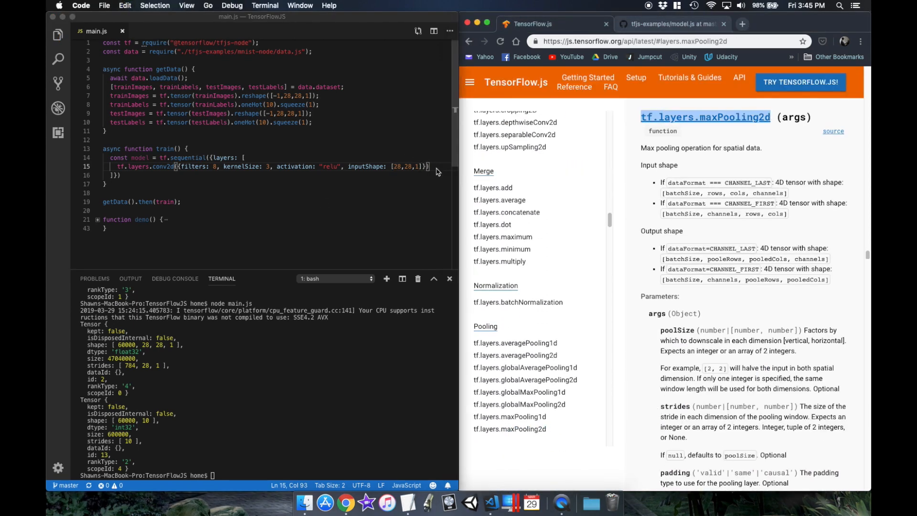
Step: Add maxPooling2d, flatten and a 10-unit softmax dense layer to the layers array
text(tf.layers.maxPooling2d({poolSize:}))
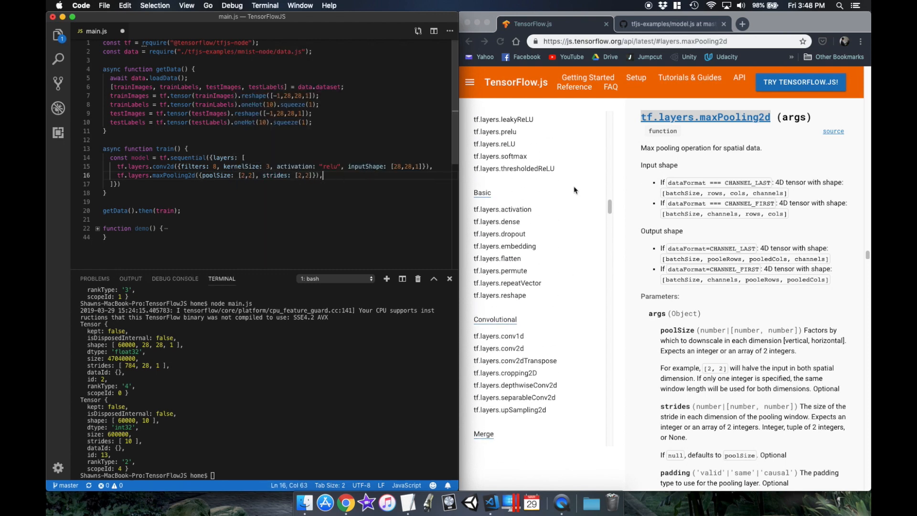
click(500, 287)
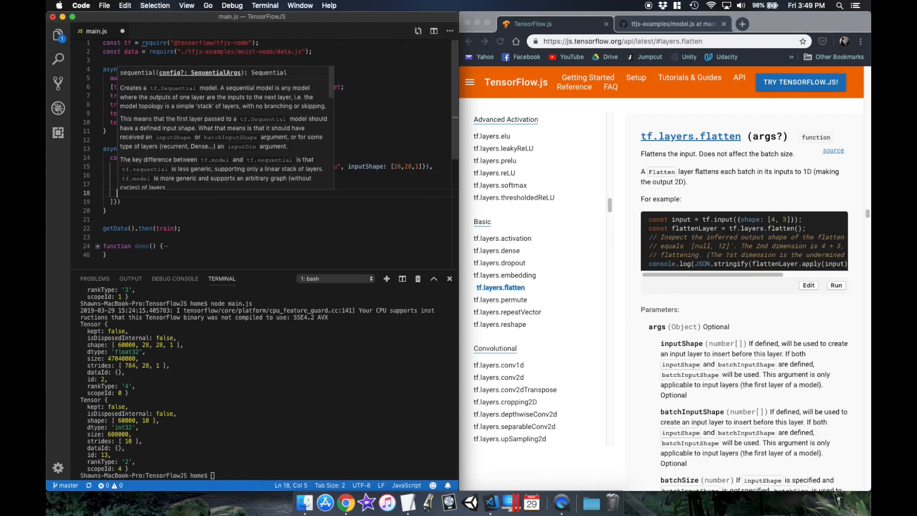
click(495, 250)
text(tf.layers.dense({units: 10, activation: "softmax"}))
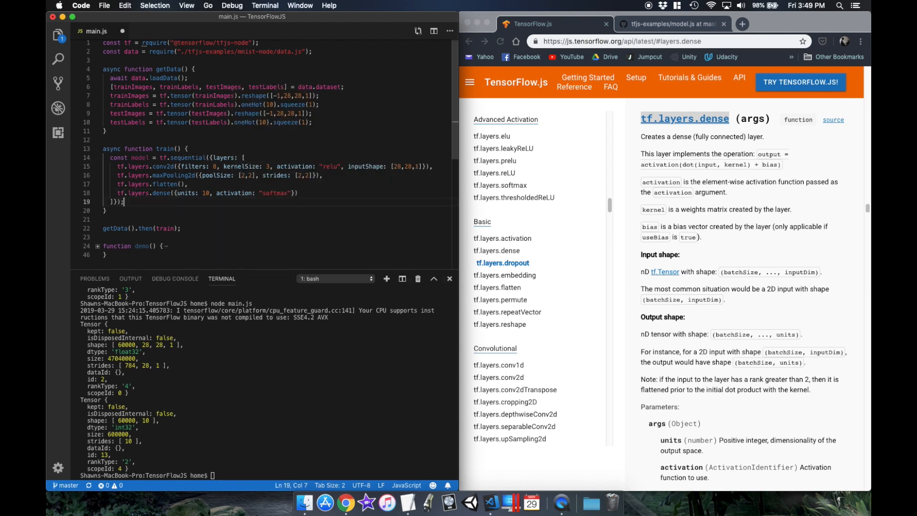
mouse_move(543, 203)
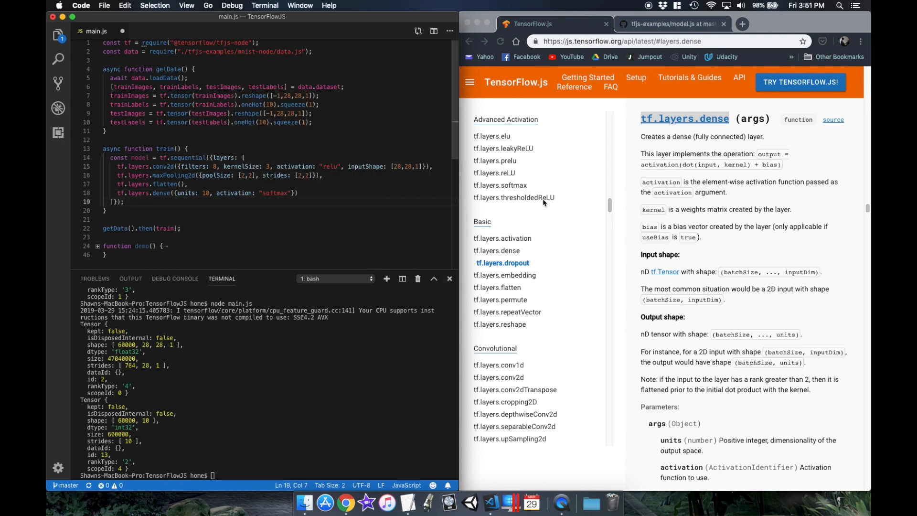
scroll(down, 3)
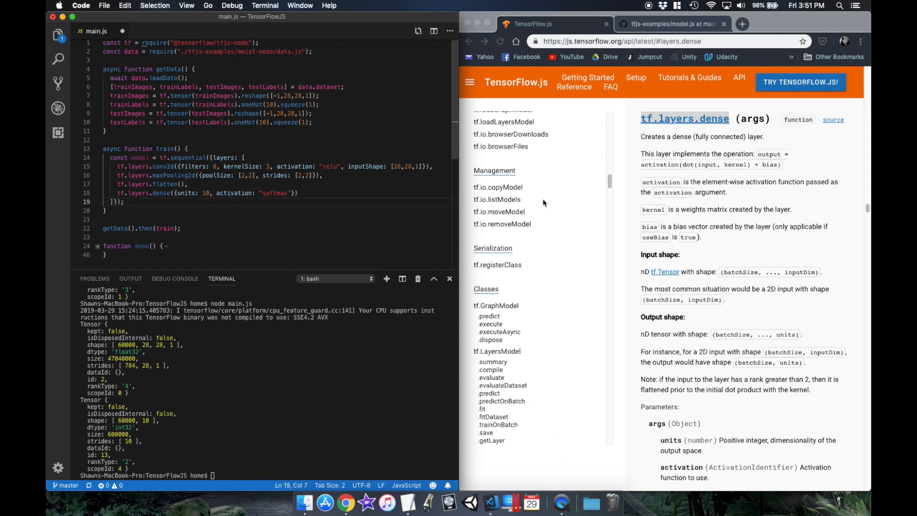
scroll(down, 3)
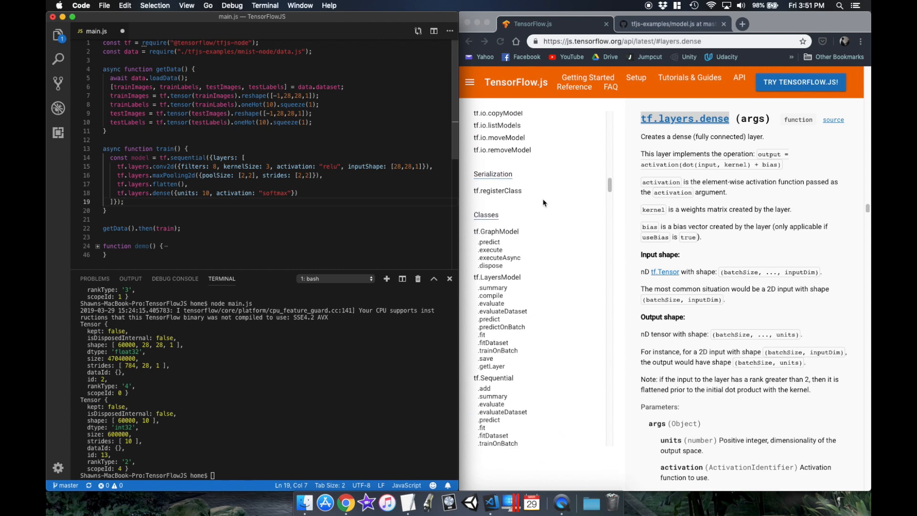
Step: Start model.compile with an "accuracy" metric, using the LayersModel compile docs
click(493, 275)
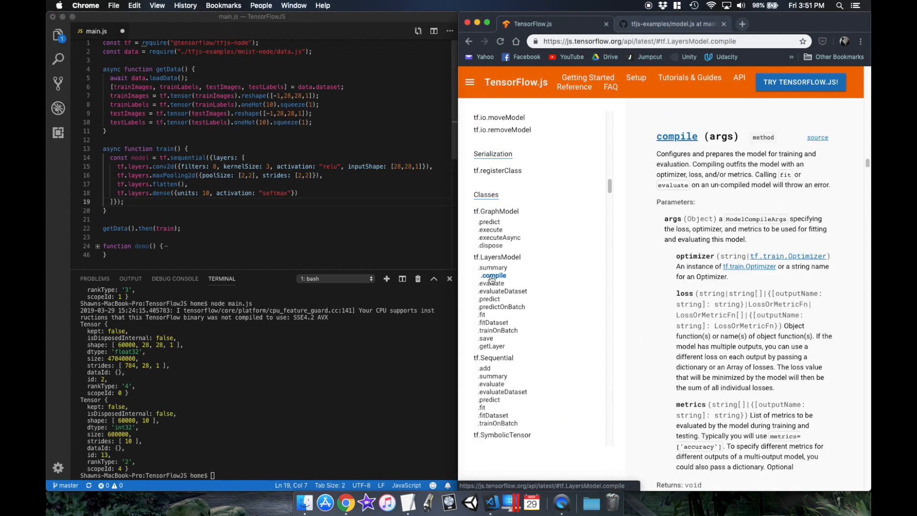
text(mo)
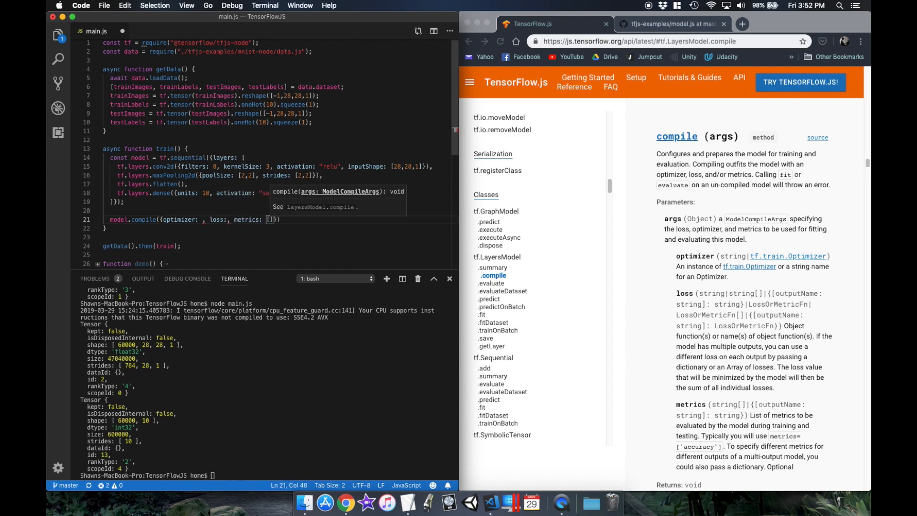
text("accuracy")
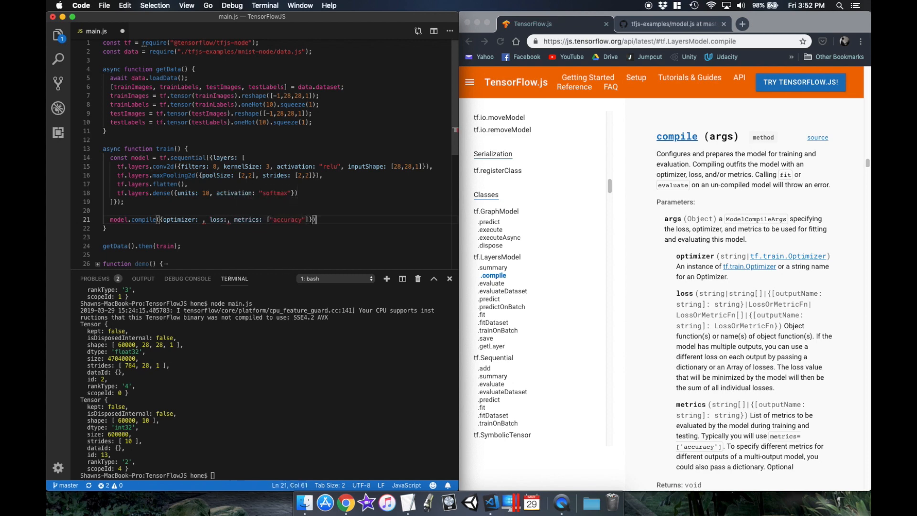
scroll(down, 3)
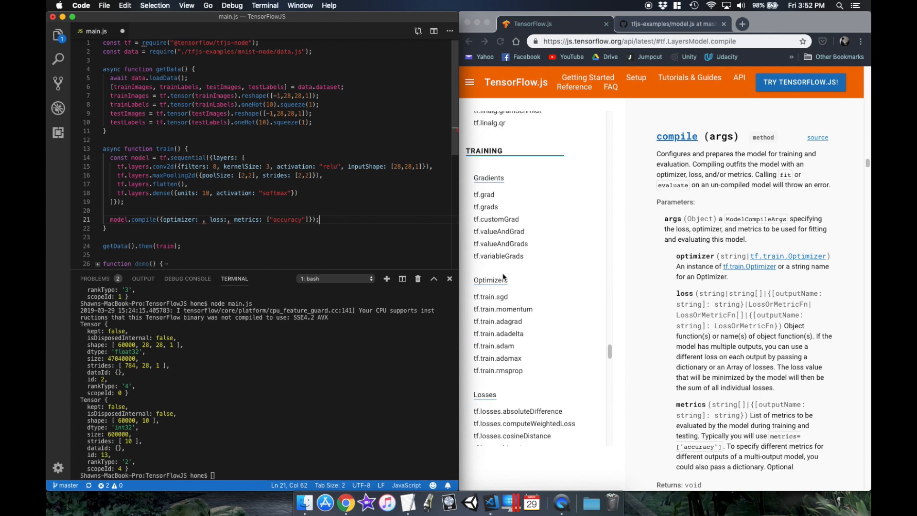
scroll(down, 3)
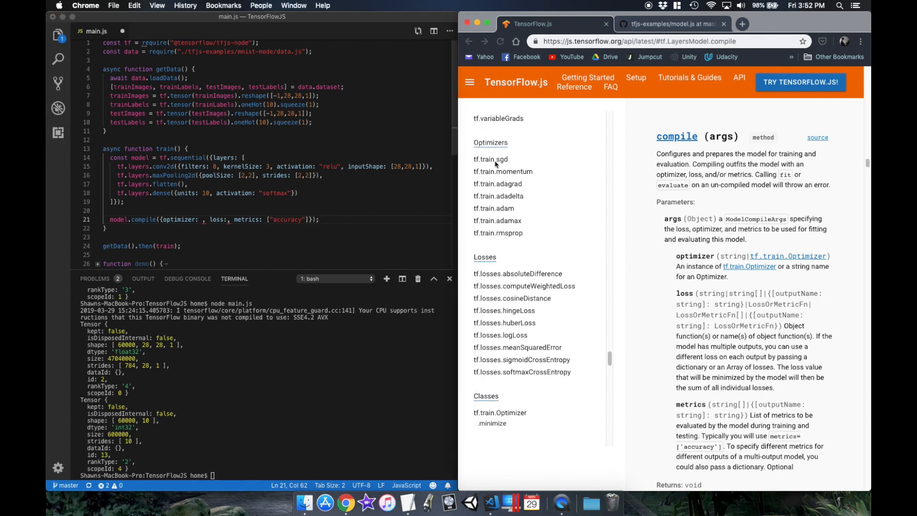
Step: Set the compile optimizer to tf.train.adam and the loss to tf.losses.logLoss
click(493, 208)
text(tf.train.adam())
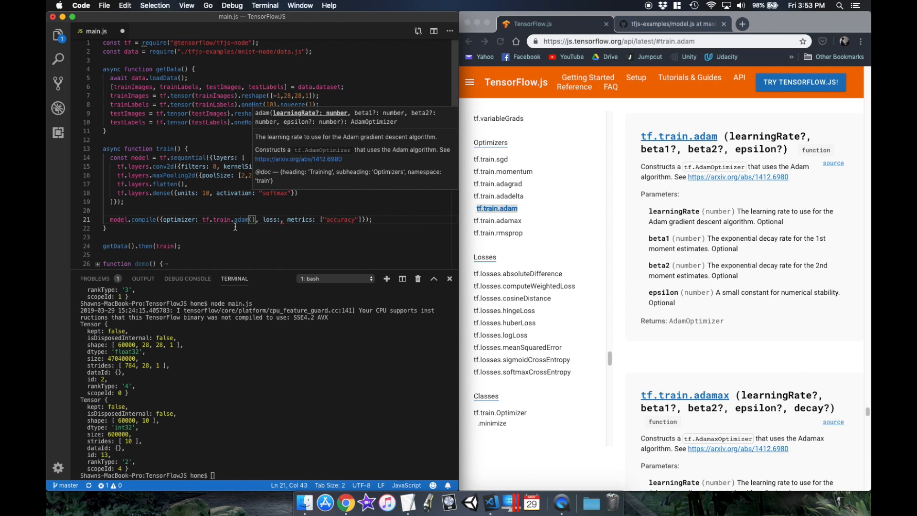
click(503, 334)
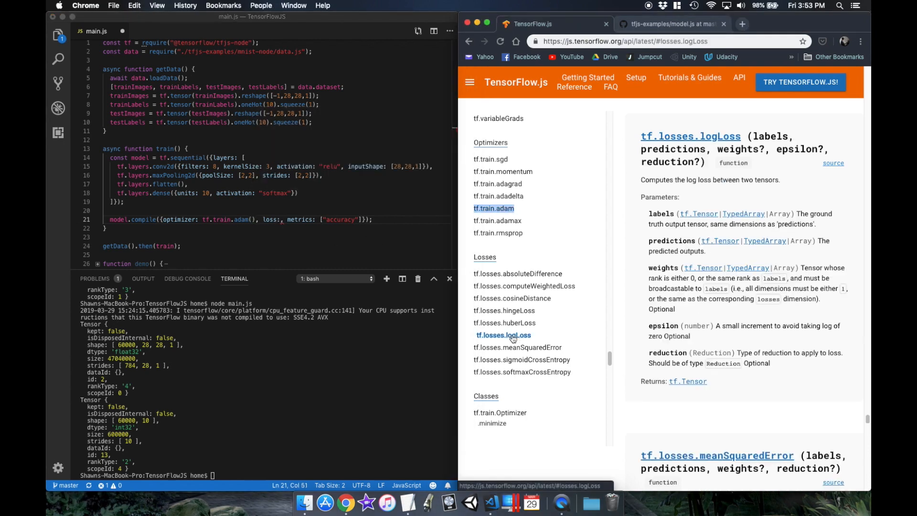
text(tf.losses.logLoss)
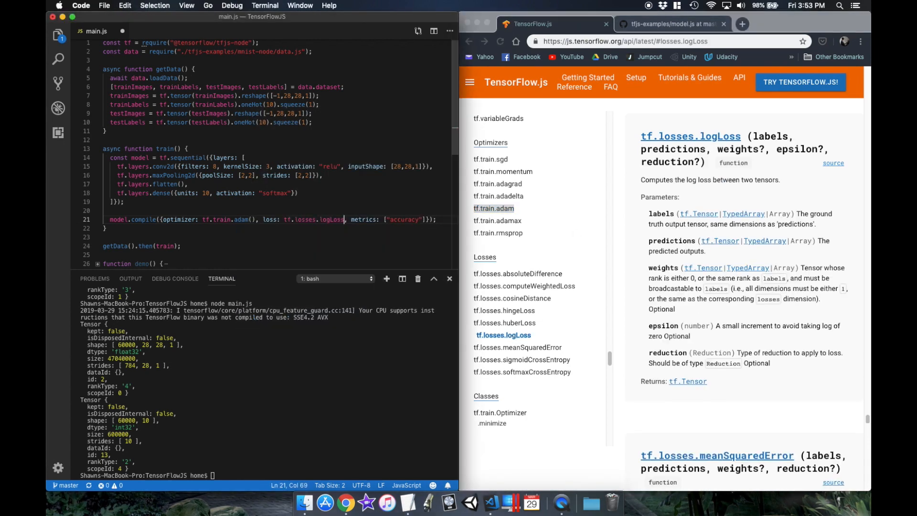
double_click(255, 104)
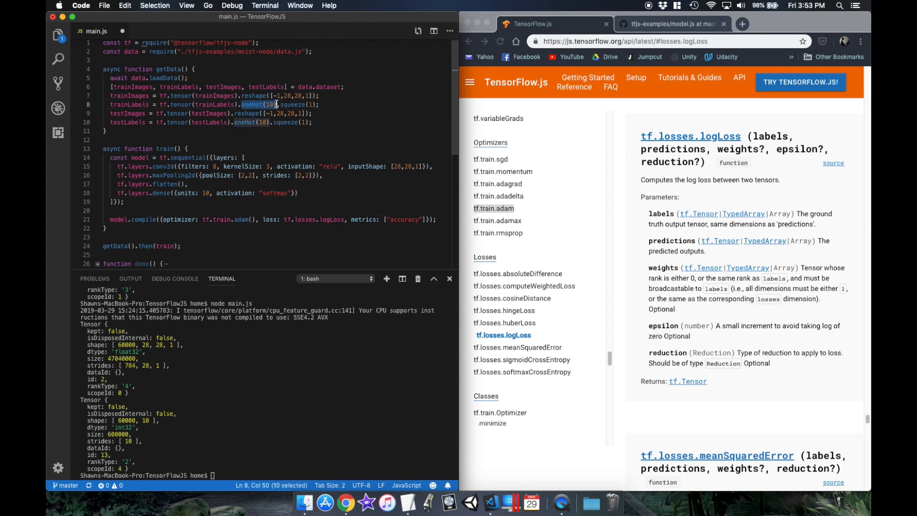
Step: Add await model.fit(trainImages, trainLabels, {epochs: 1, batchSize: 50}) to train
scroll(down, 3)
text(model.fit(trainImages, trainLabels, {)
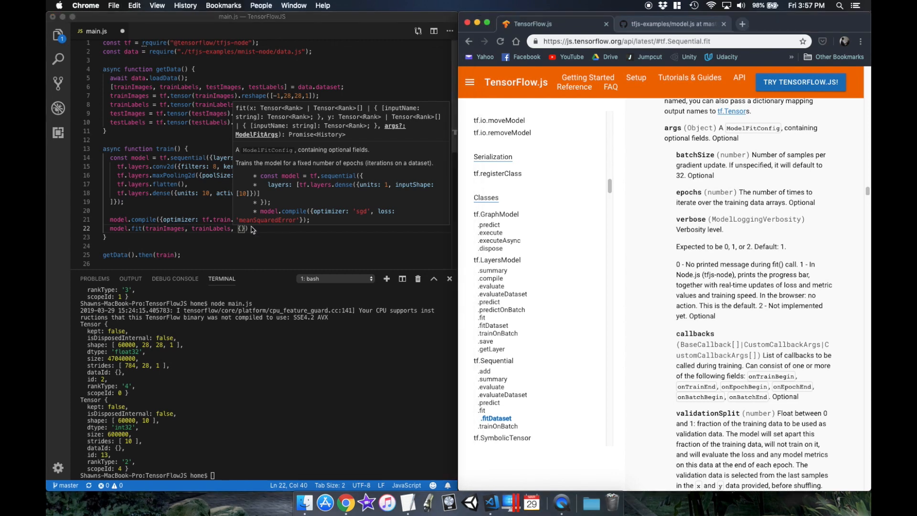
text(epochs: 1, batchSize: 50)
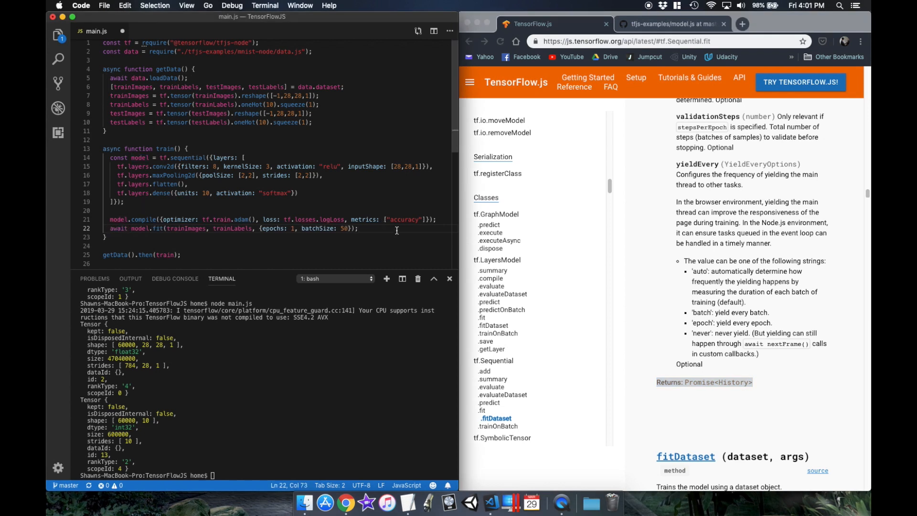
click(701, 80)
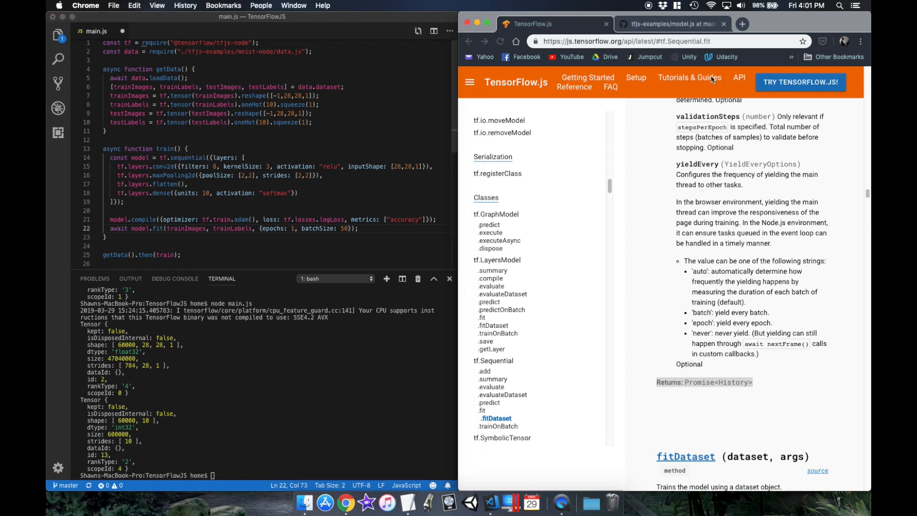
Step: Find the Native File System section in the TensorFlow.js save-and-load models guide
click(688, 77)
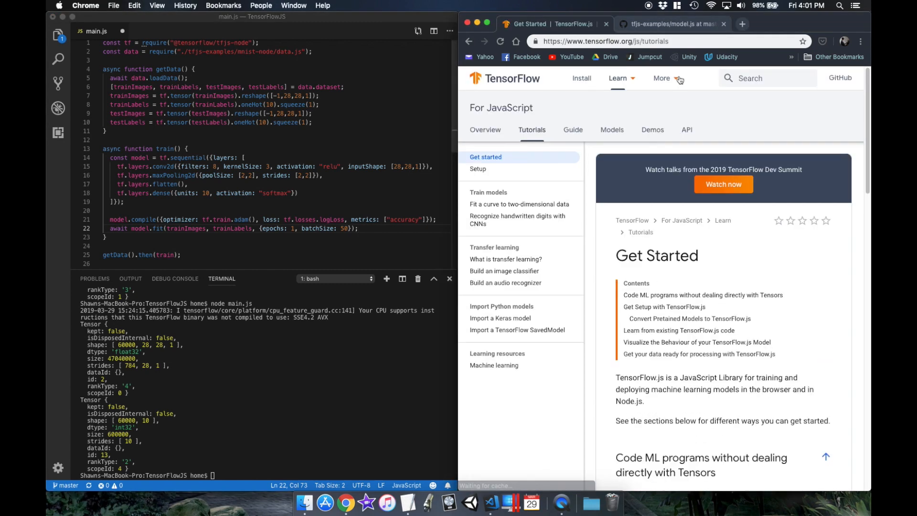
click(572, 130)
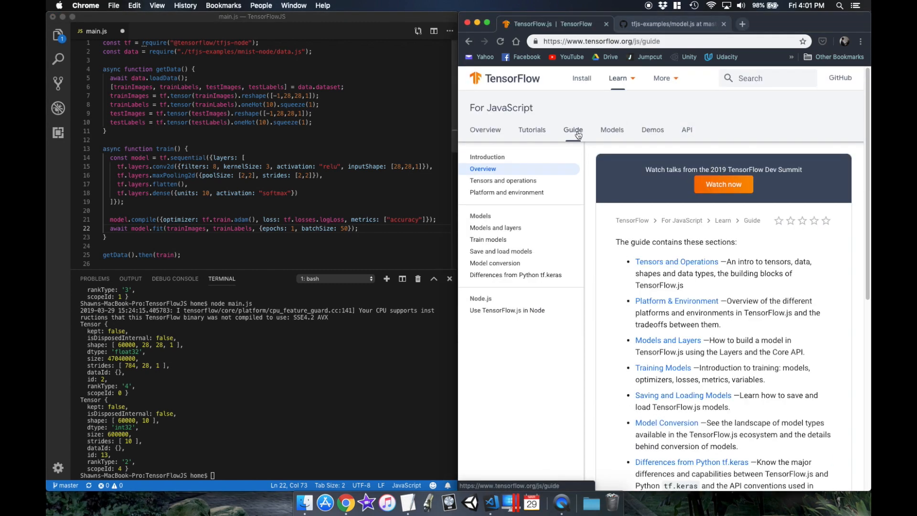
click(500, 251)
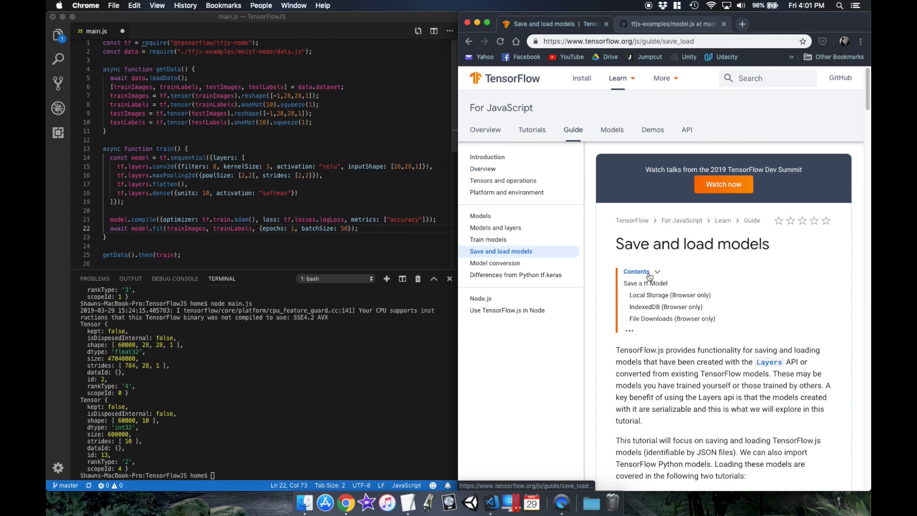
click(641, 271)
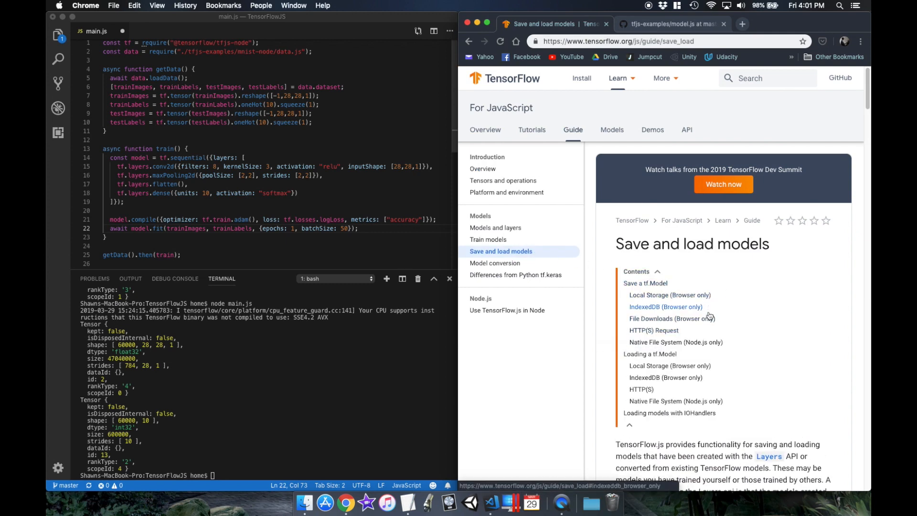
mouse_move(675, 341)
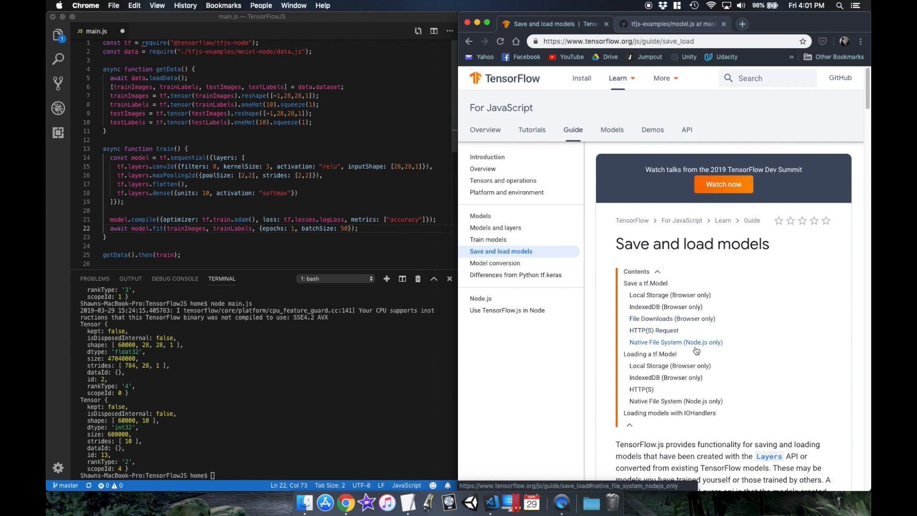
mouse_move(695, 347)
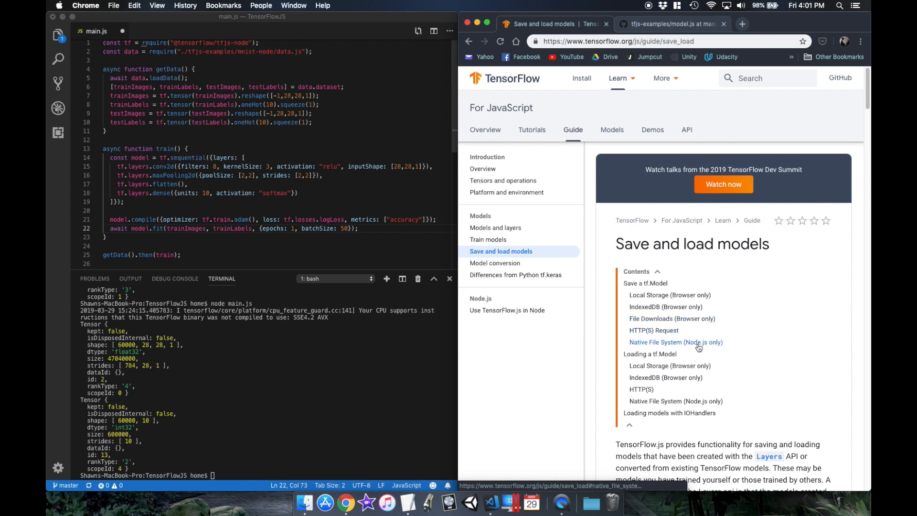
click(675, 342)
text(await model.save("file://model/");)
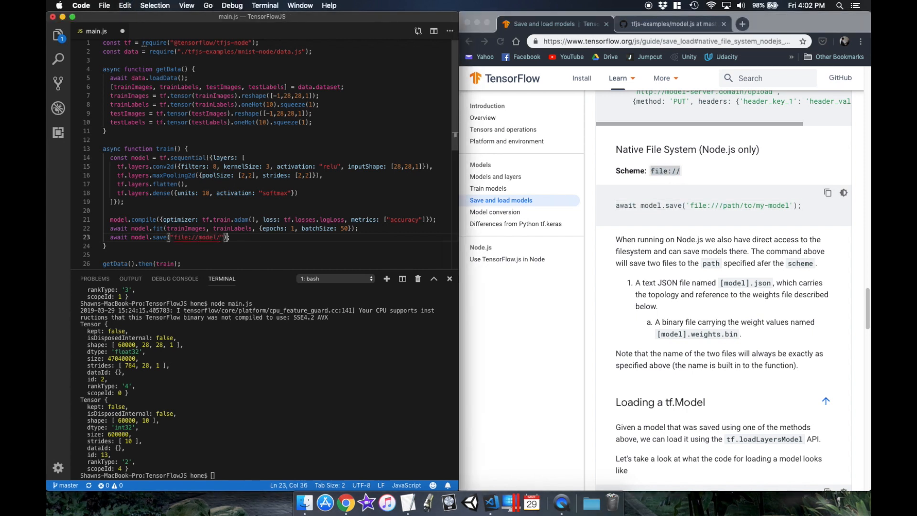
Step: View the saved model.json in the Explorer's model folder, then begin an async function in main.js
click(58, 35)
text(node main.js)
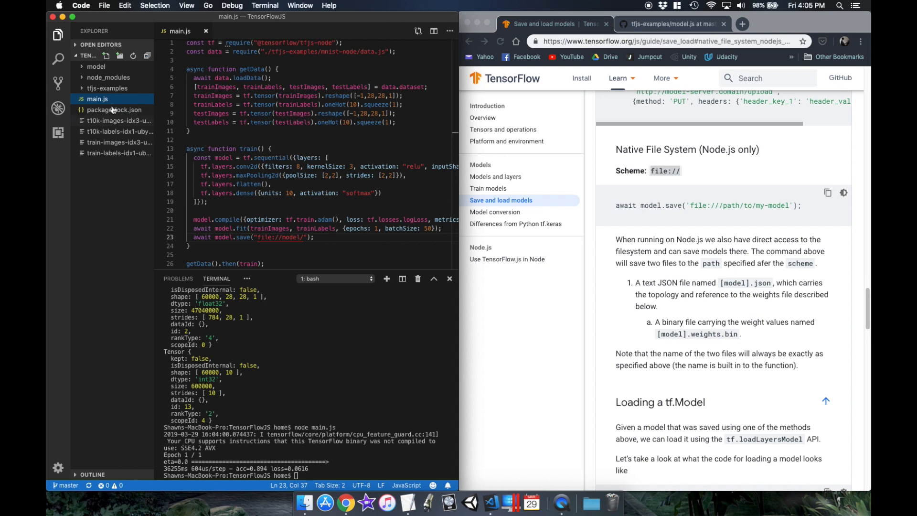
click(96, 66)
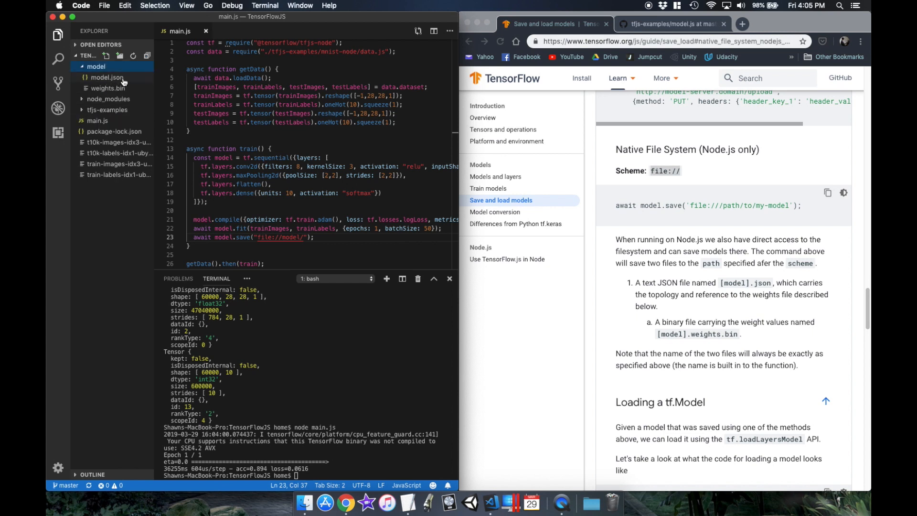
click(106, 78)
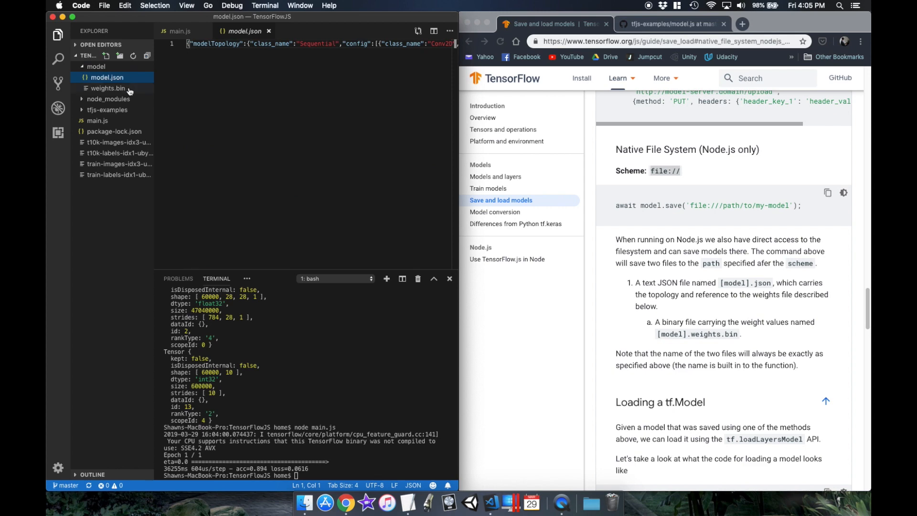
click(180, 31)
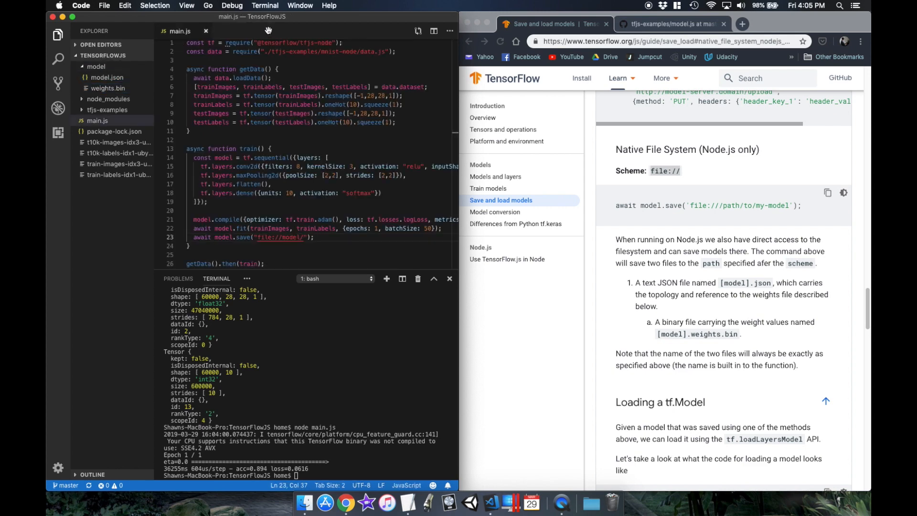
text(async function evaluate() {)
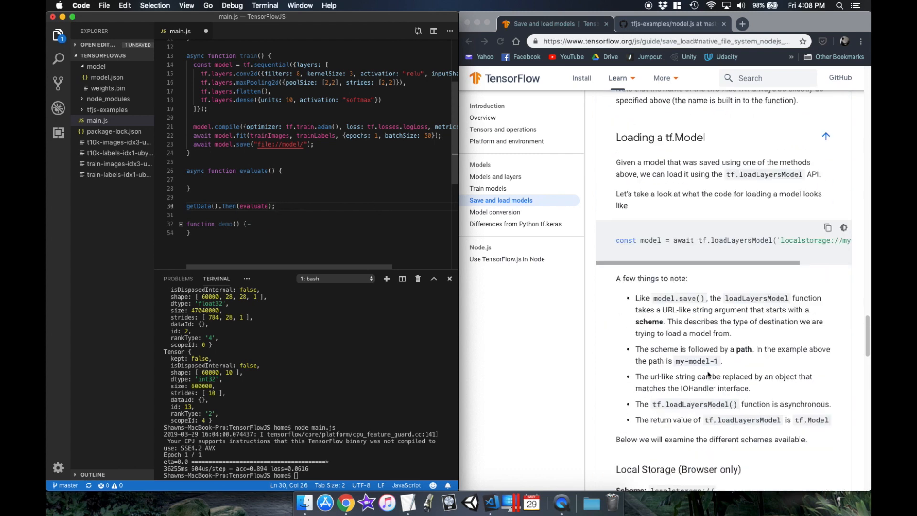
Step: Load the model from file://model/model.json in evaluate and consult the summary method docs
scroll(down, 3)
text(const model = await tf.loadLayersModel();)
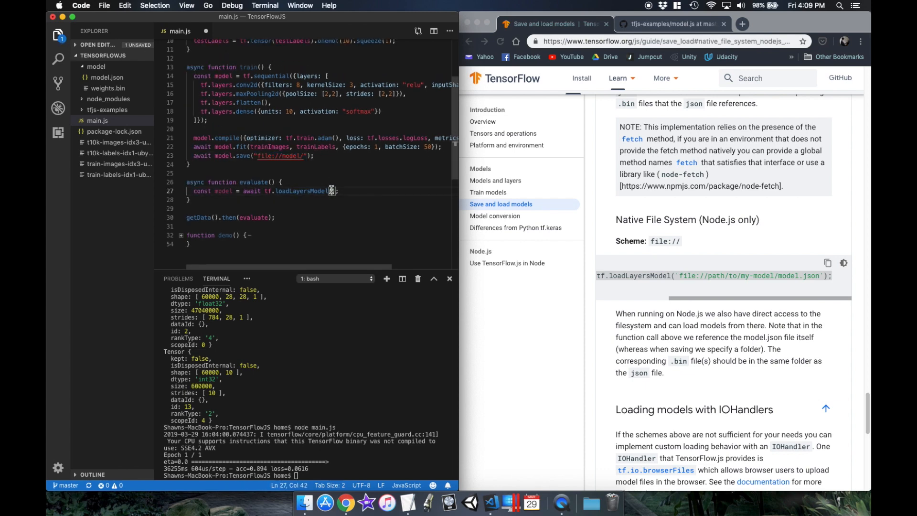
text(file://model/model.json")
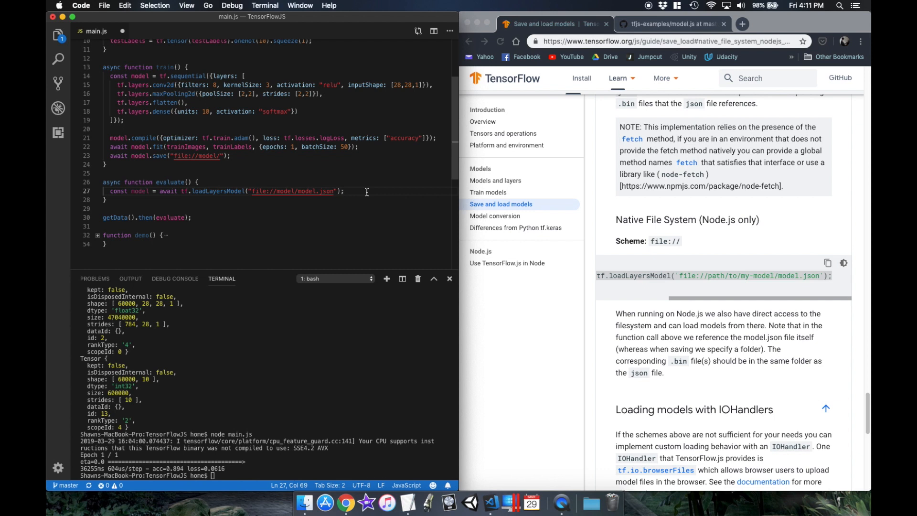
click(105, 191)
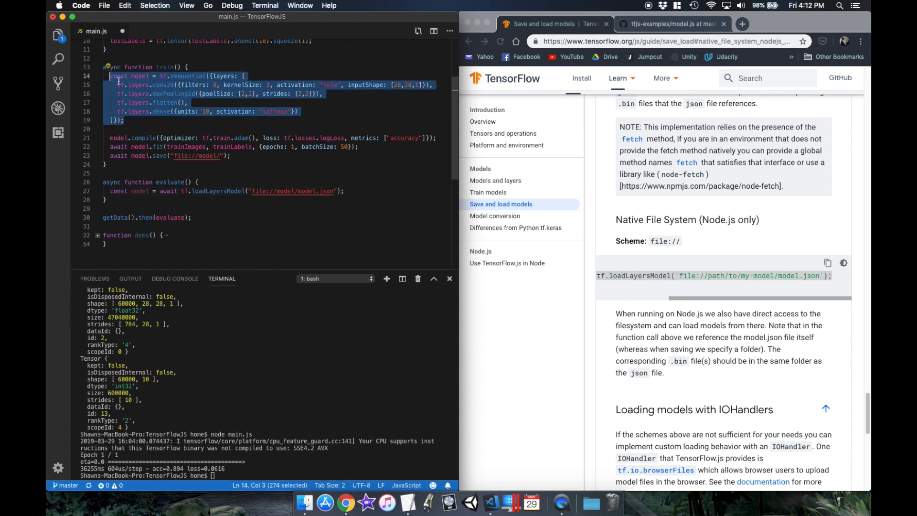
click(470, 41)
text(model.summary();)
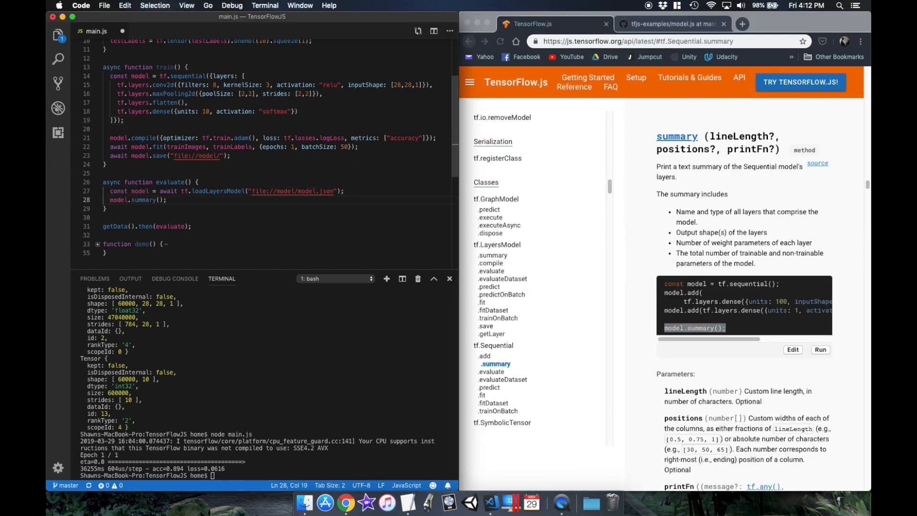
Step: Rerun main.js, assign model.evaluate(testImages, testLabels) to result, and begin logging "Loss:" from result[0]
key(Return)
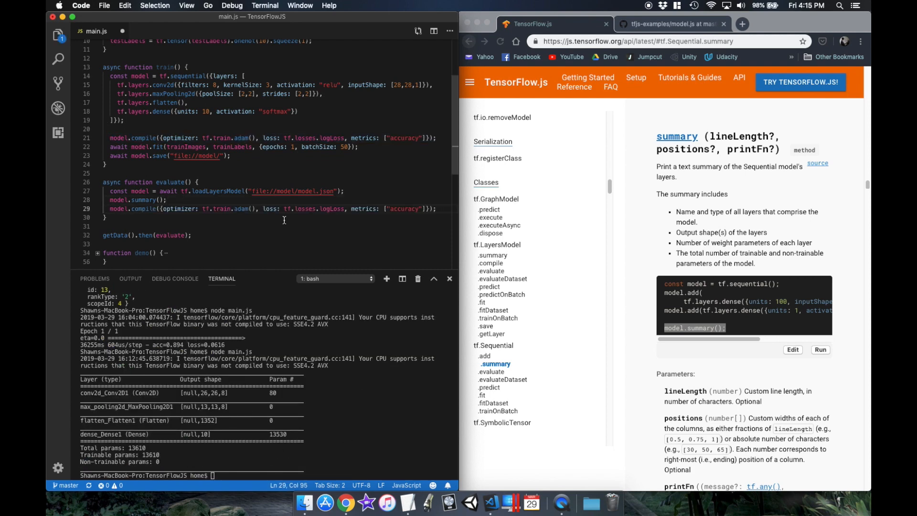
click(492, 371)
text(model.evaluate(testImages, testLabels);)
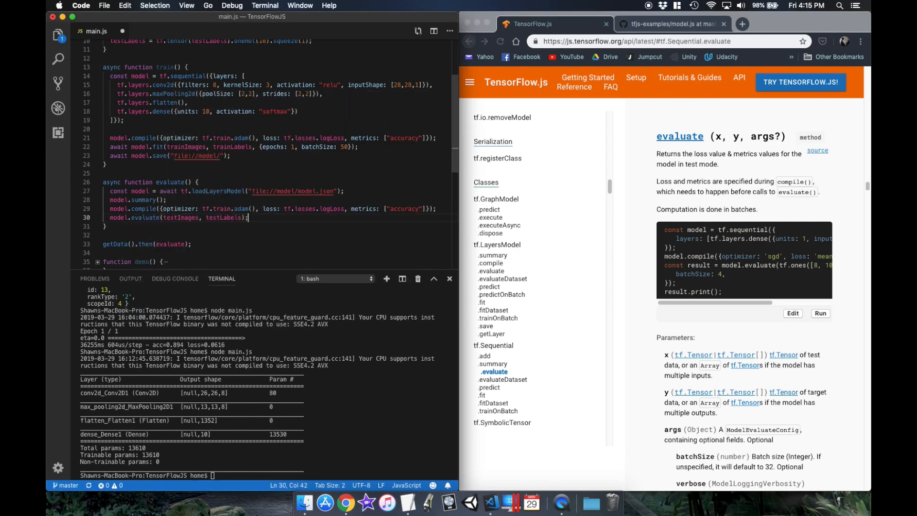
text(const result =)
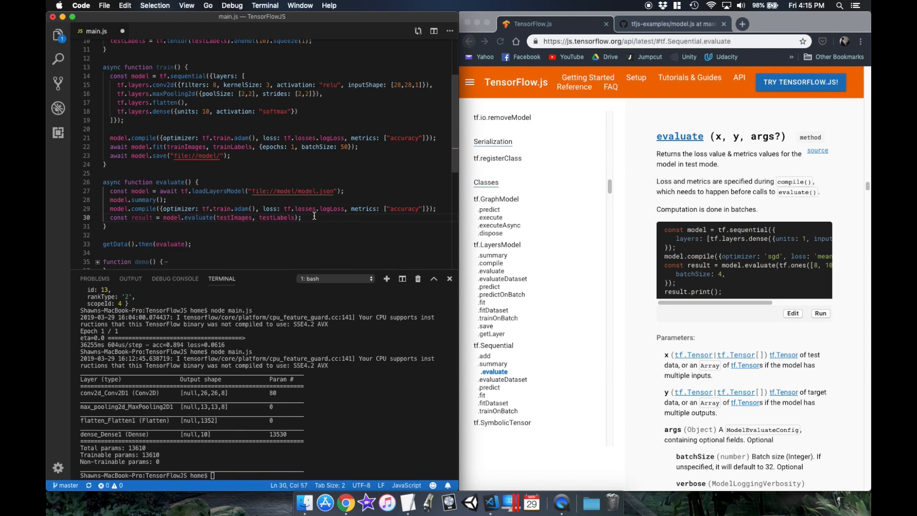
key(enter)
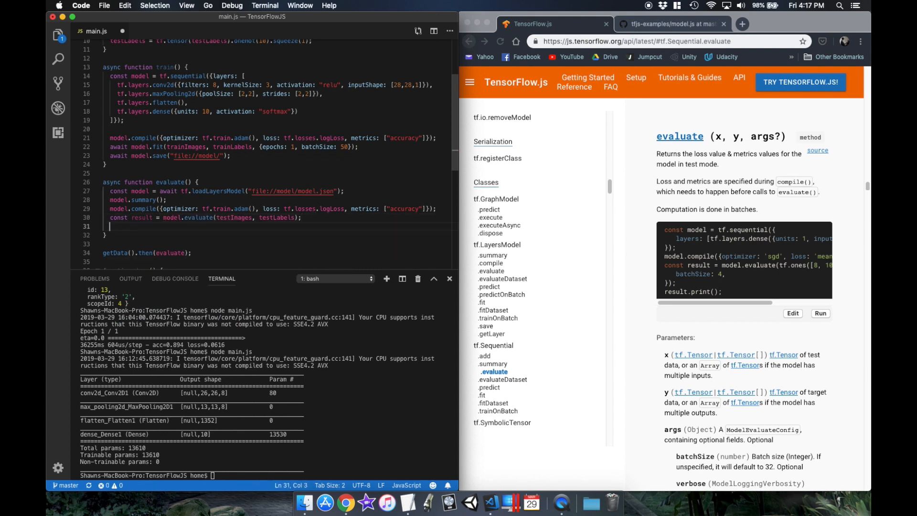
text(console.log("Loss:", await)
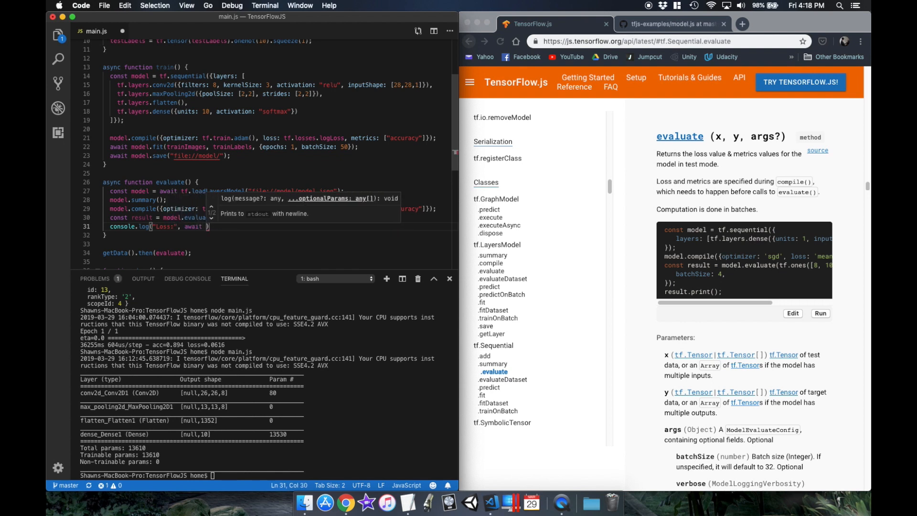
text(result[0].)
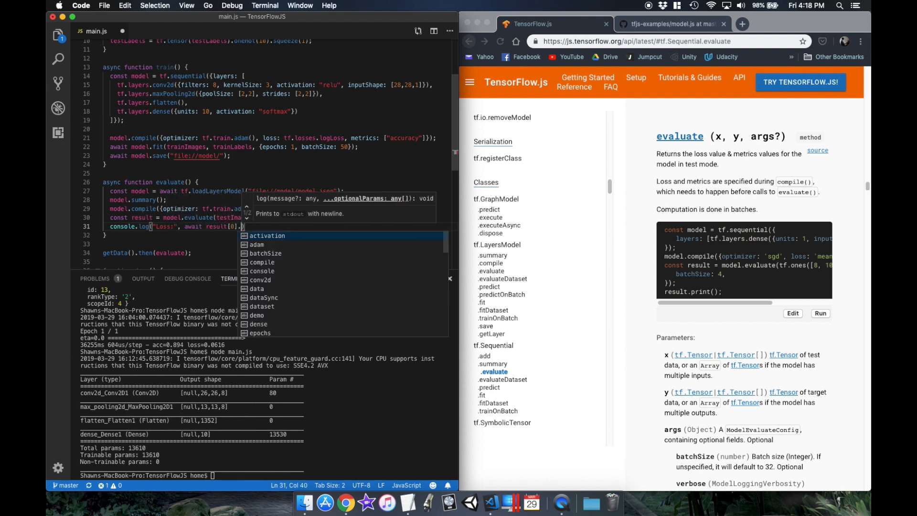